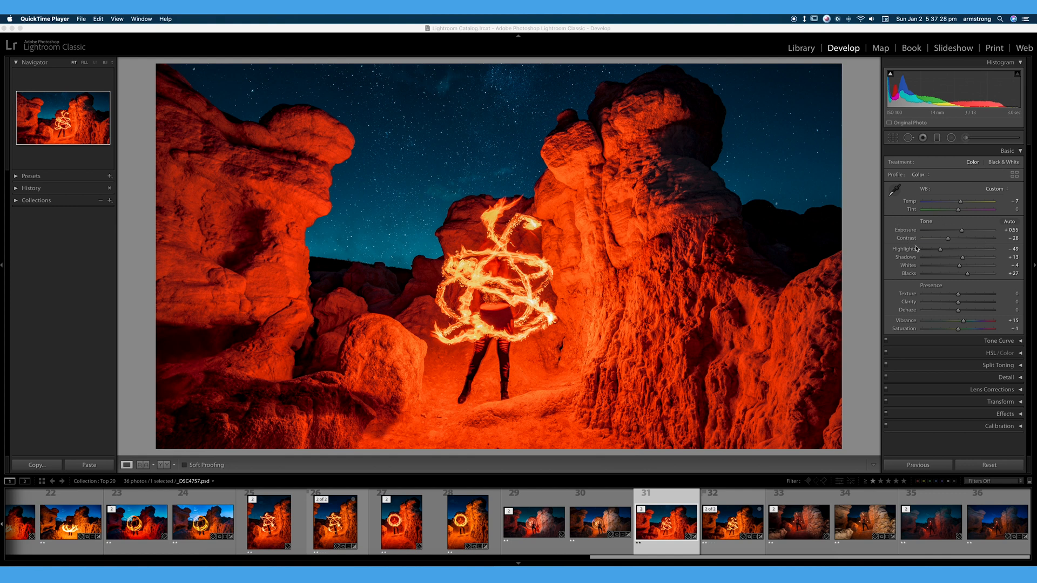
pyautogui.moveTo(839, 298)
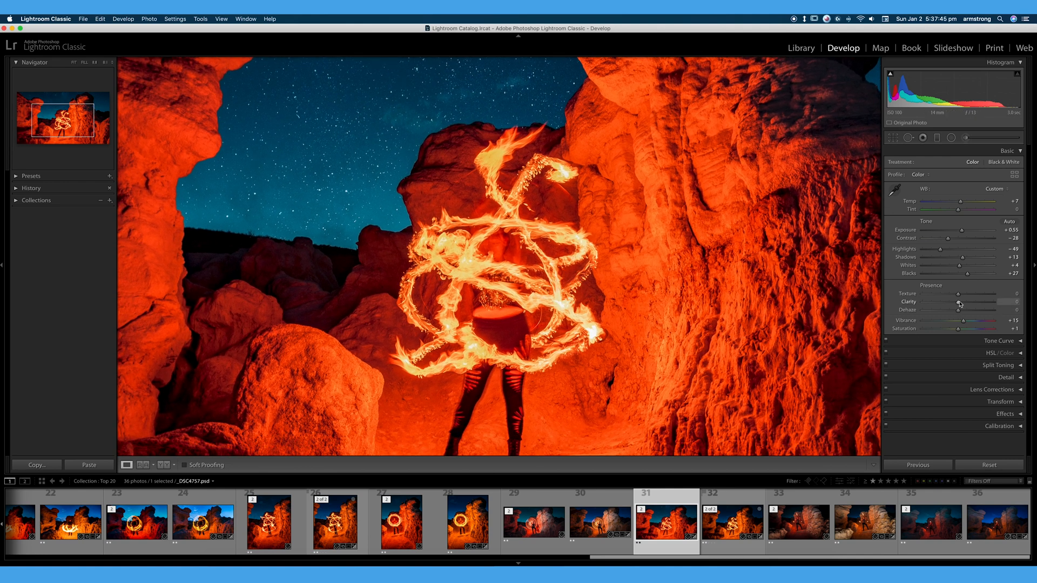
# Step: Swing Texture between +100 and -100 to compare the extremes on the rocks
pyautogui.moveTo(958, 294); pyautogui.dragTo(1012, 294)
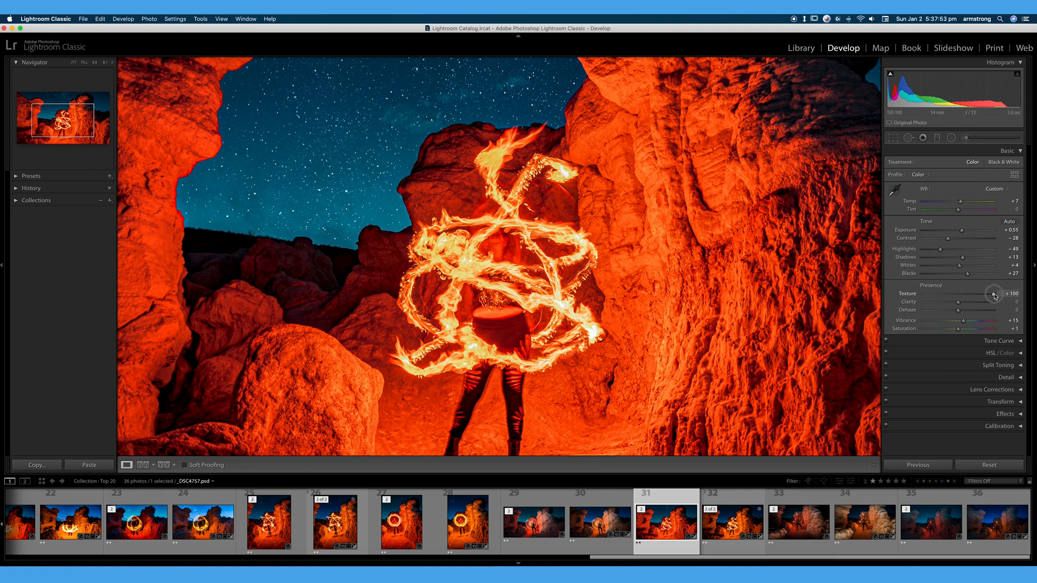
pyautogui.moveTo(1007, 294); pyautogui.dragTo(890, 294)
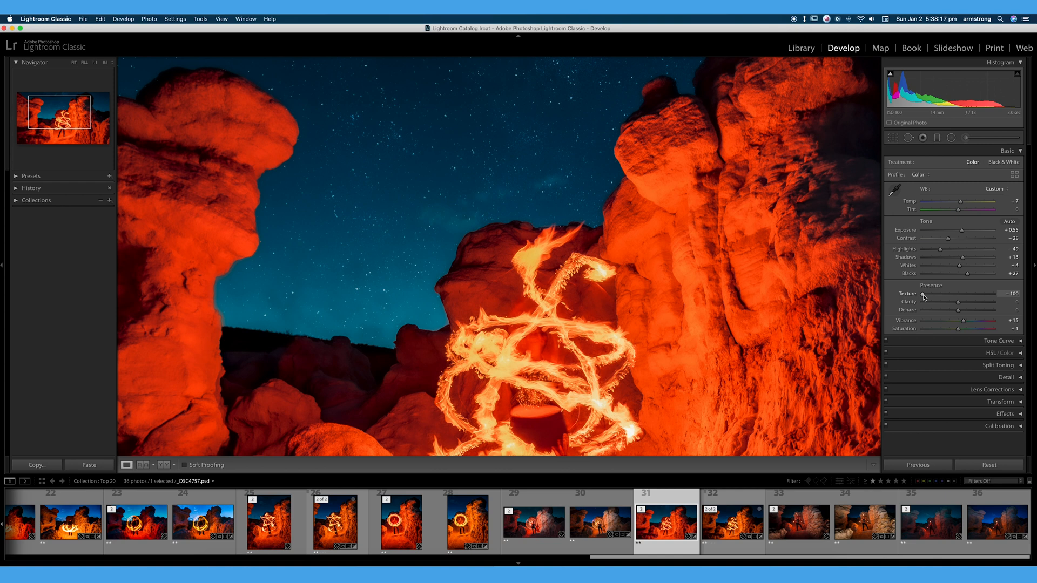
pyautogui.moveTo(923, 296); pyautogui.dragTo(951, 296)
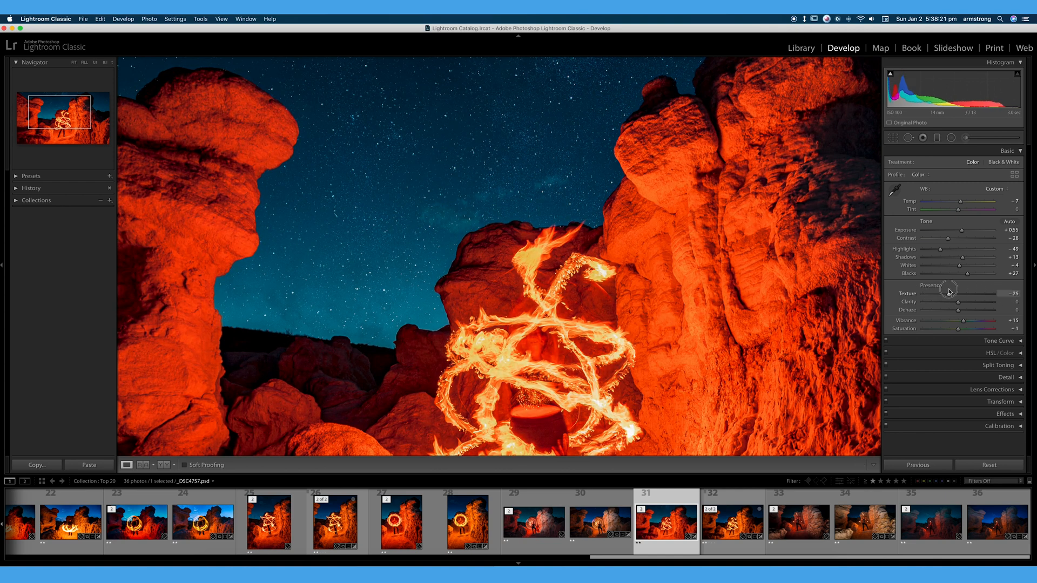
pyautogui.moveTo(948, 293); pyautogui.dragTo(1012, 292)
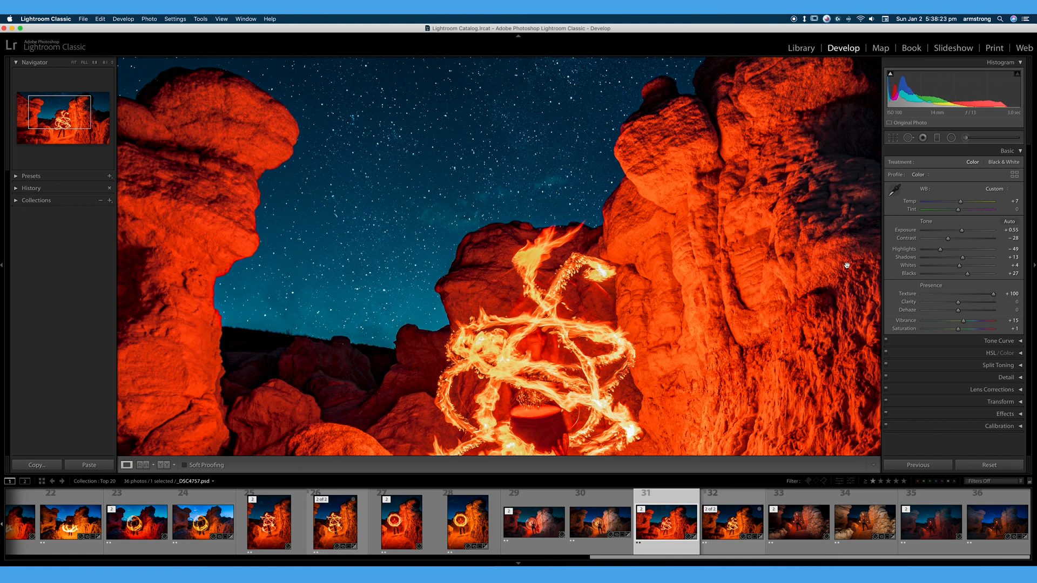
pyautogui.moveTo(519, 179)
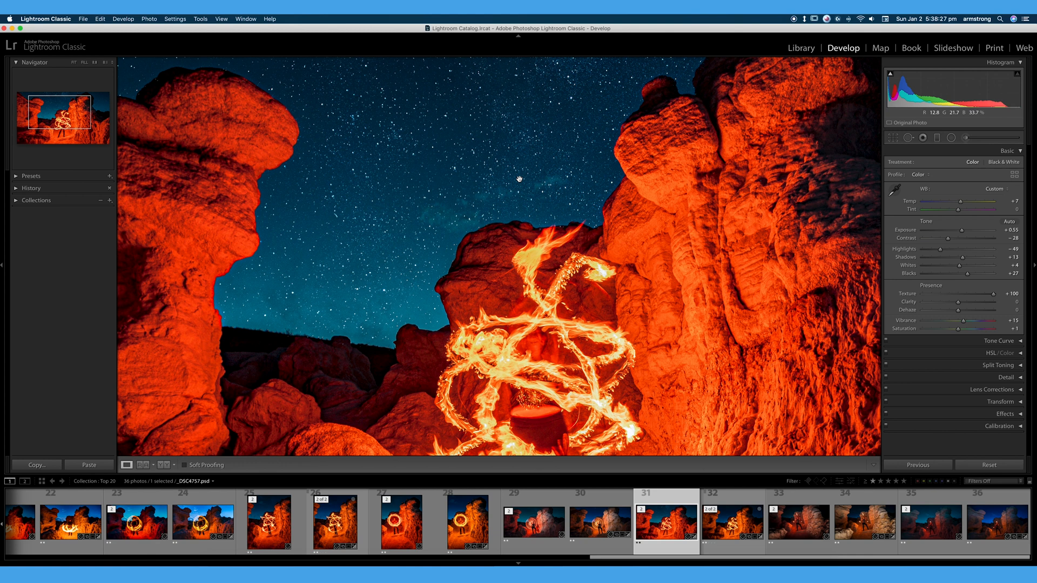
# Step: Step Texture through mild negative, small and moderate positive amounts, ending strongly negative
pyautogui.moveTo(984, 293); pyautogui.dragTo(946, 293)
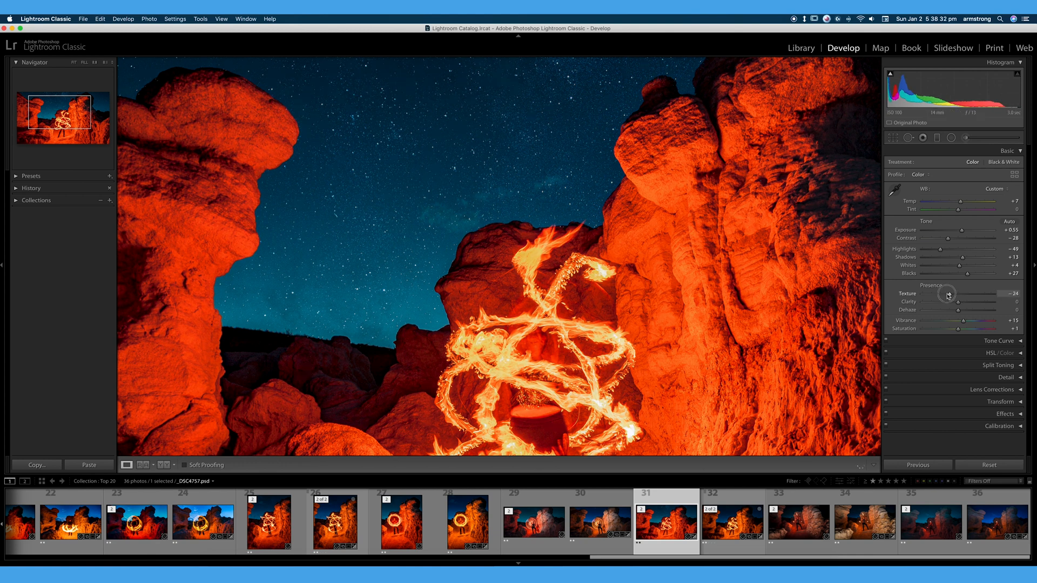
pyautogui.moveTo(947, 293); pyautogui.dragTo(953, 294)
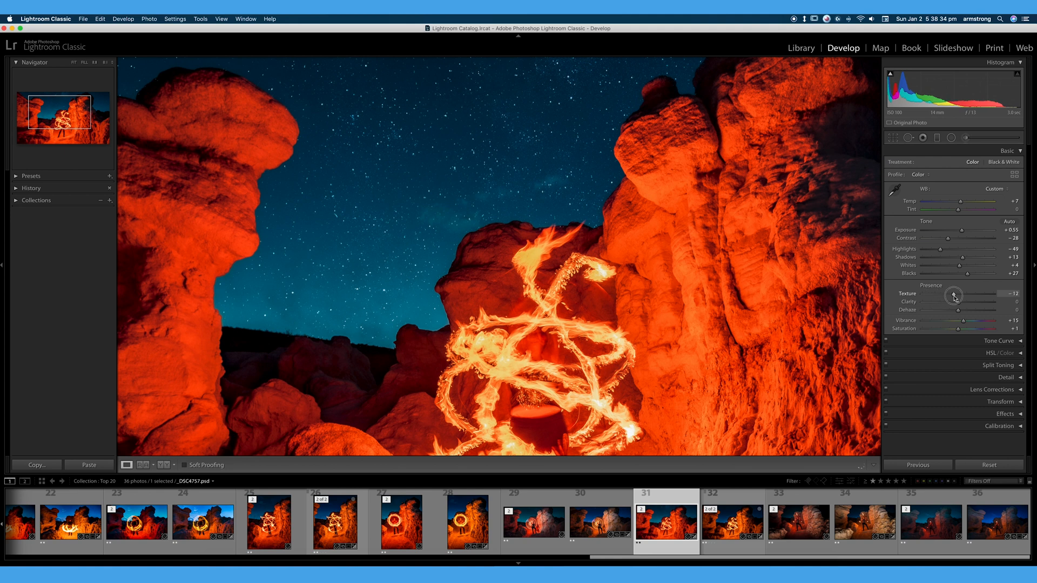
pyautogui.moveTo(953, 296); pyautogui.dragTo(959, 296)
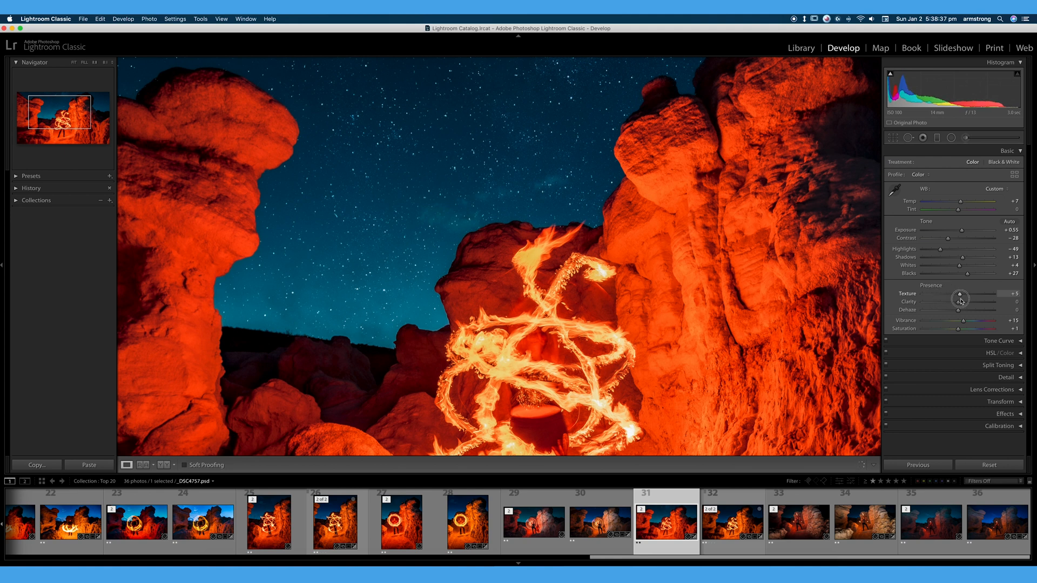
pyautogui.moveTo(960, 298); pyautogui.dragTo(979, 298)
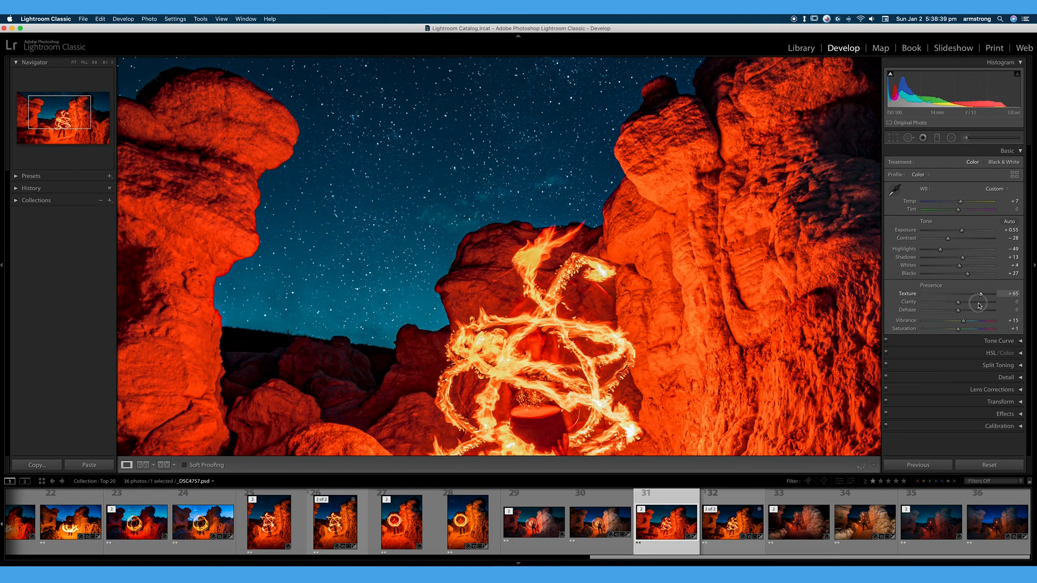
pyautogui.moveTo(985, 294); pyautogui.dragTo(973, 294)
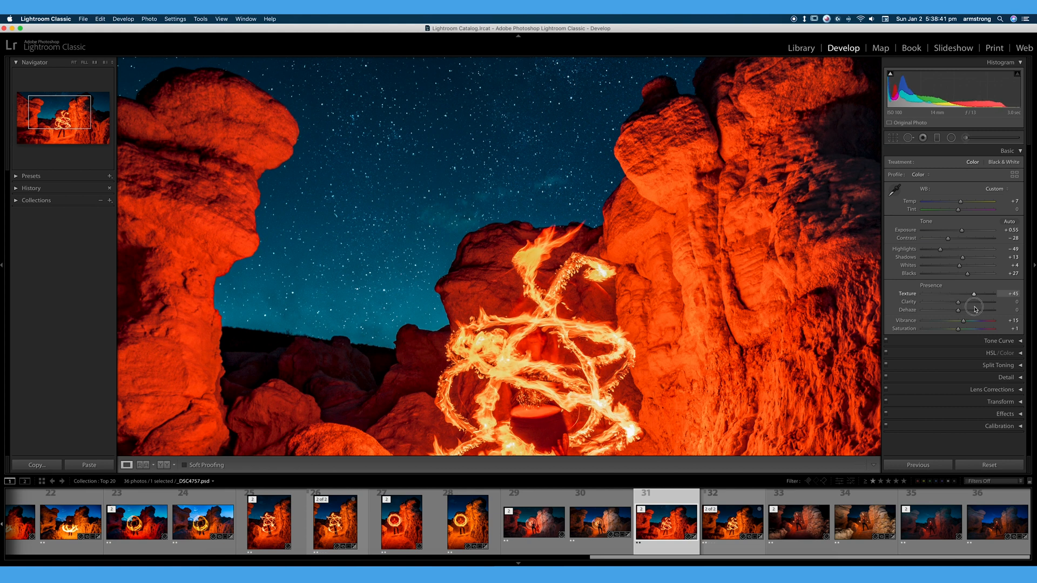
pyautogui.moveTo(974, 309); pyautogui.dragTo(964, 309)
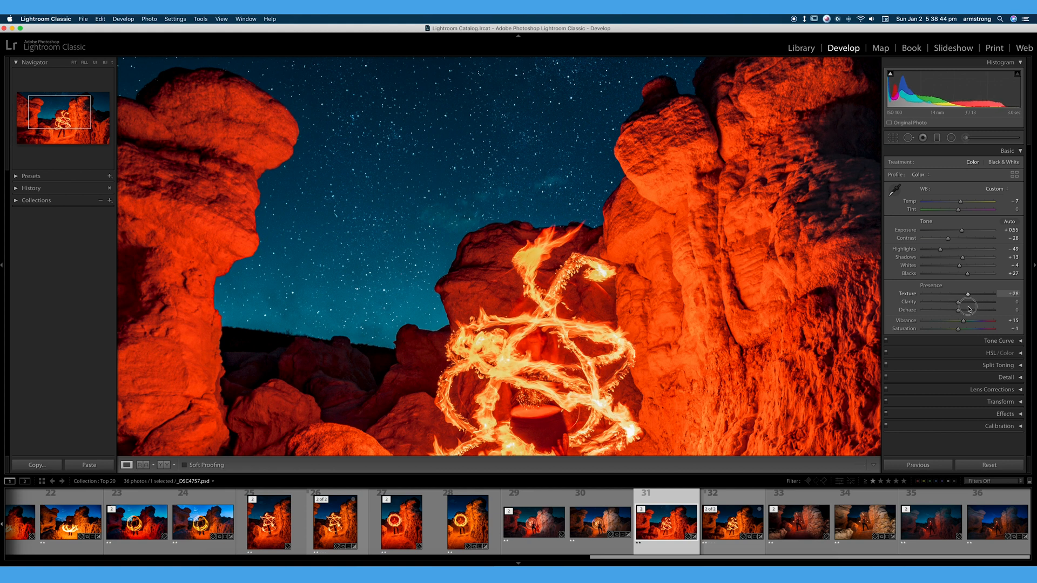
pyautogui.moveTo(968, 294); pyautogui.dragTo(969, 294)
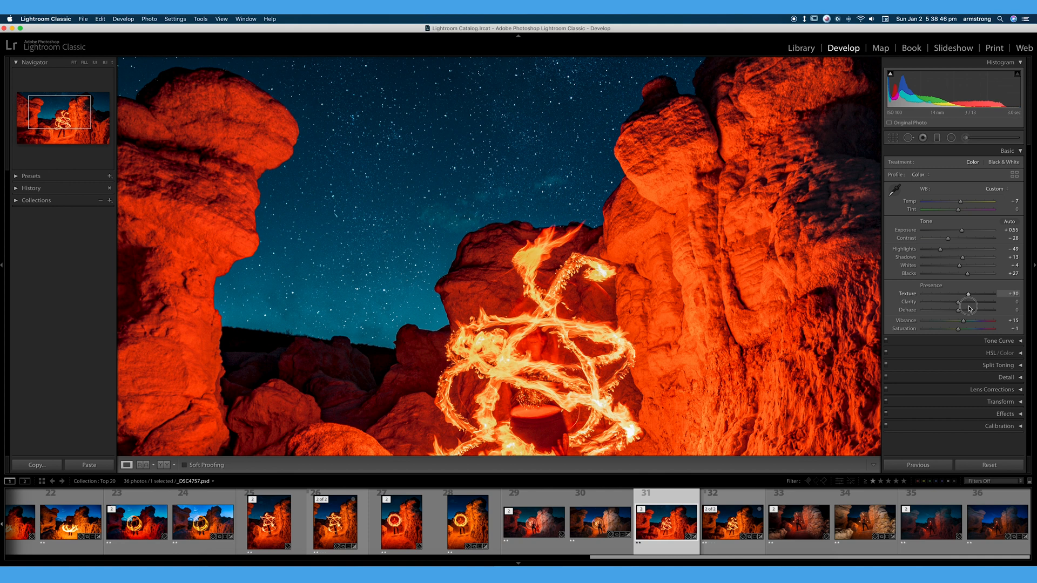
pyautogui.moveTo(967, 294); pyautogui.dragTo(964, 294)
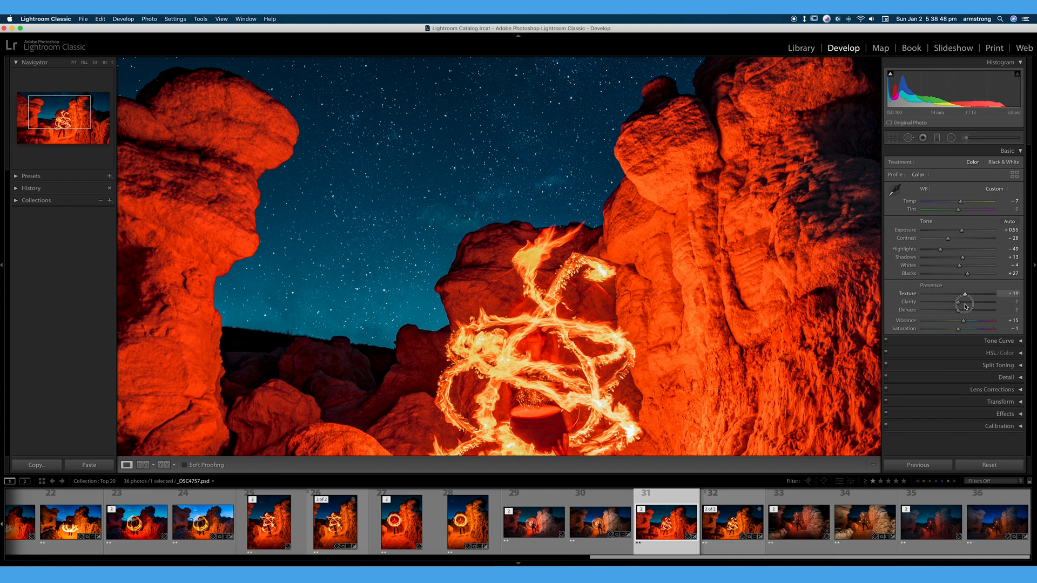
pyautogui.moveTo(964, 293); pyautogui.dragTo(938, 294)
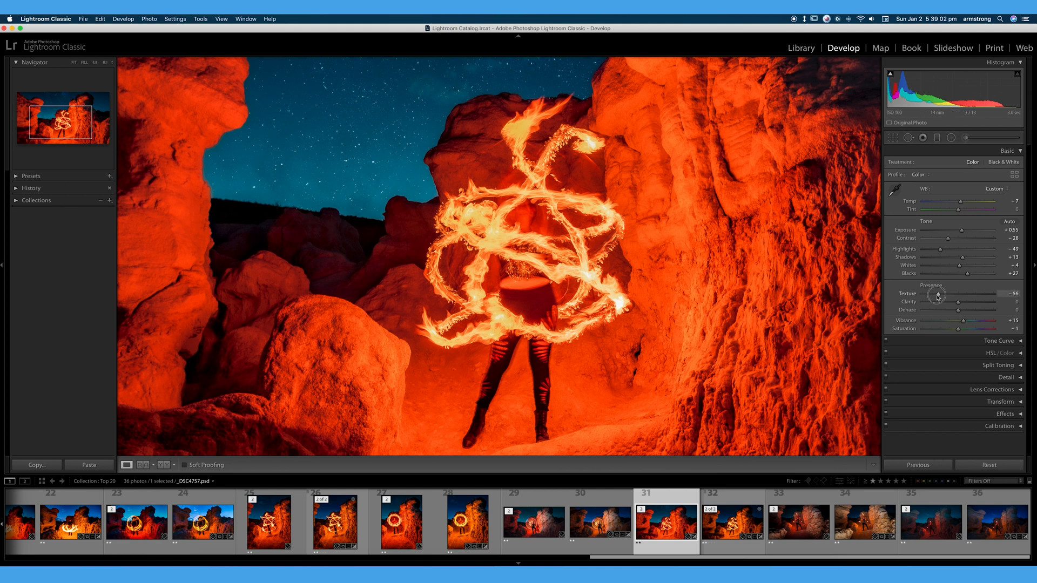
# Step: Compare Texture at maximum, zero, strong negative and gentle positive on other areas
pyautogui.moveTo(937, 296); pyautogui.dragTo(1000, 296)
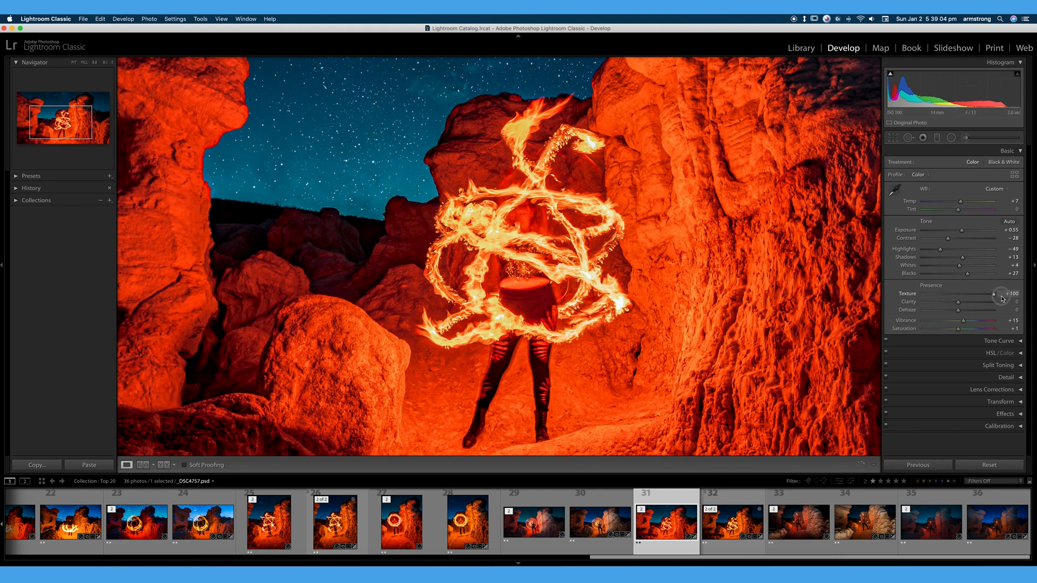
pyautogui.moveTo(1000, 296); pyautogui.dragTo(956, 296)
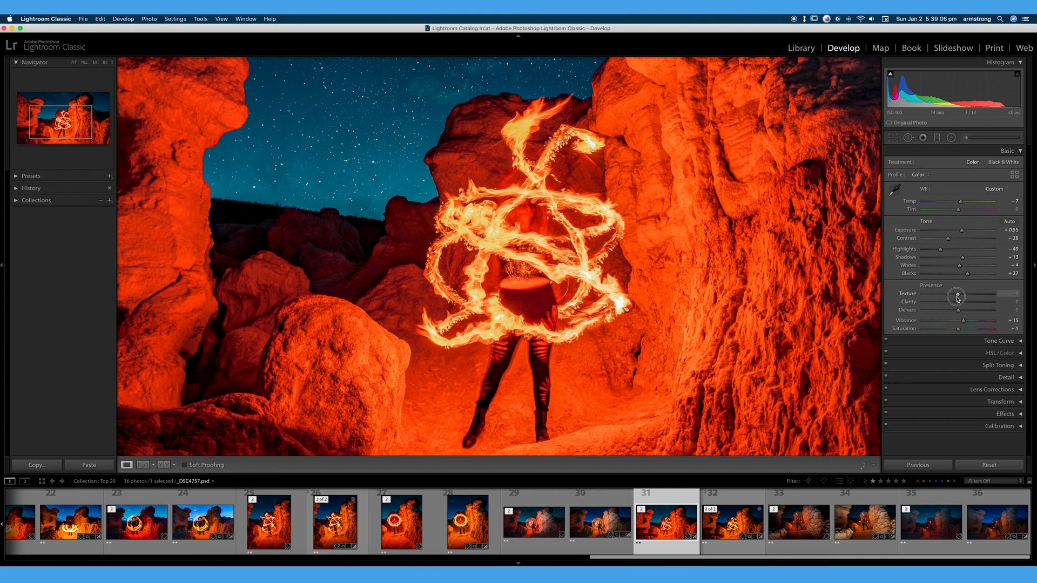
pyautogui.moveTo(958, 296); pyautogui.dragTo(952, 308)
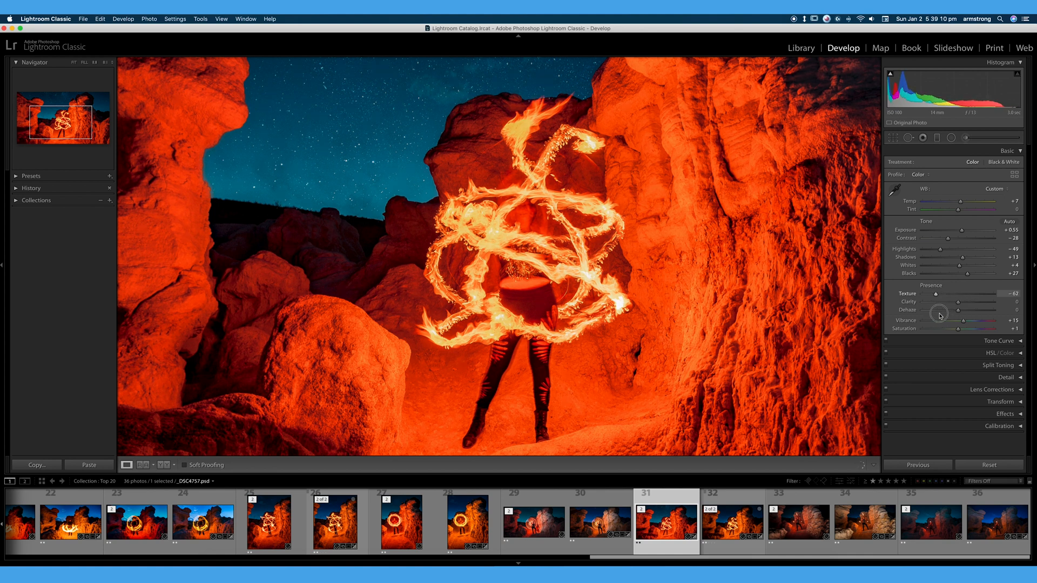
pyautogui.moveTo(936, 293); pyautogui.dragTo(962, 292)
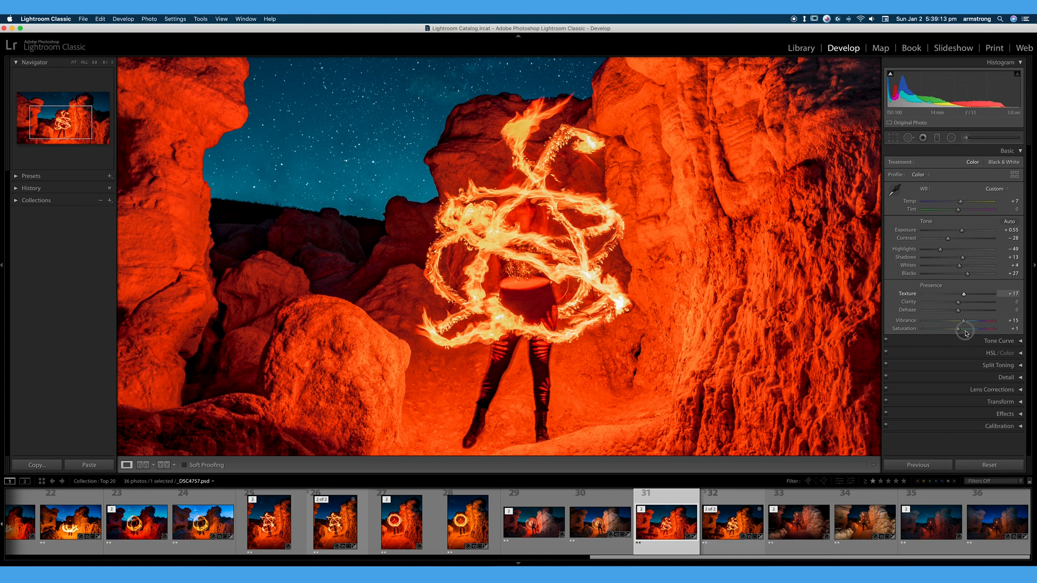
# Step: Alternate Texture between moderate positive and zero, then leave it at 0
pyautogui.moveTo(962, 293); pyautogui.dragTo(975, 293)
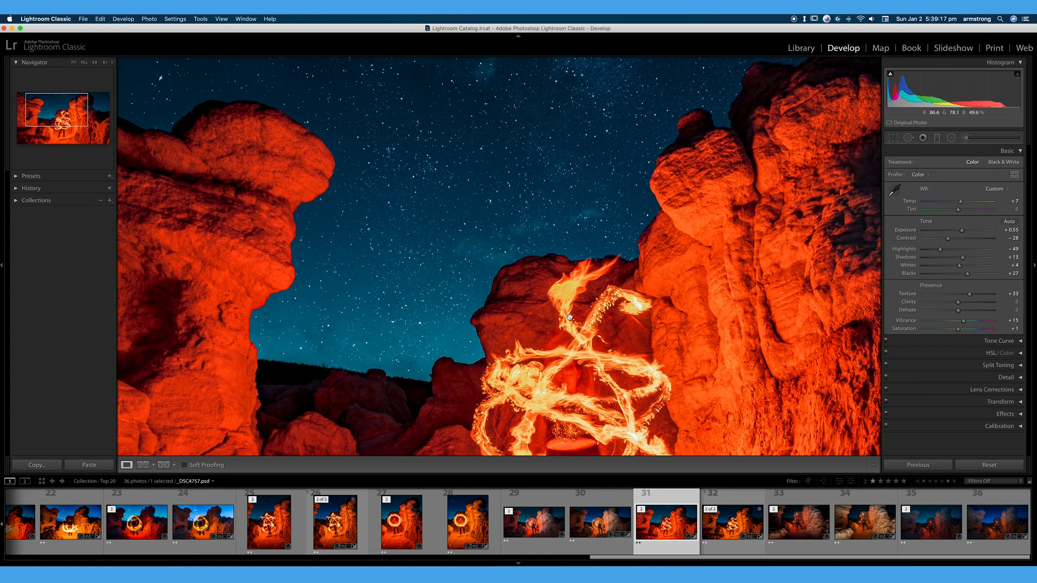
pyautogui.moveTo(982, 296); pyautogui.dragTo(959, 296)
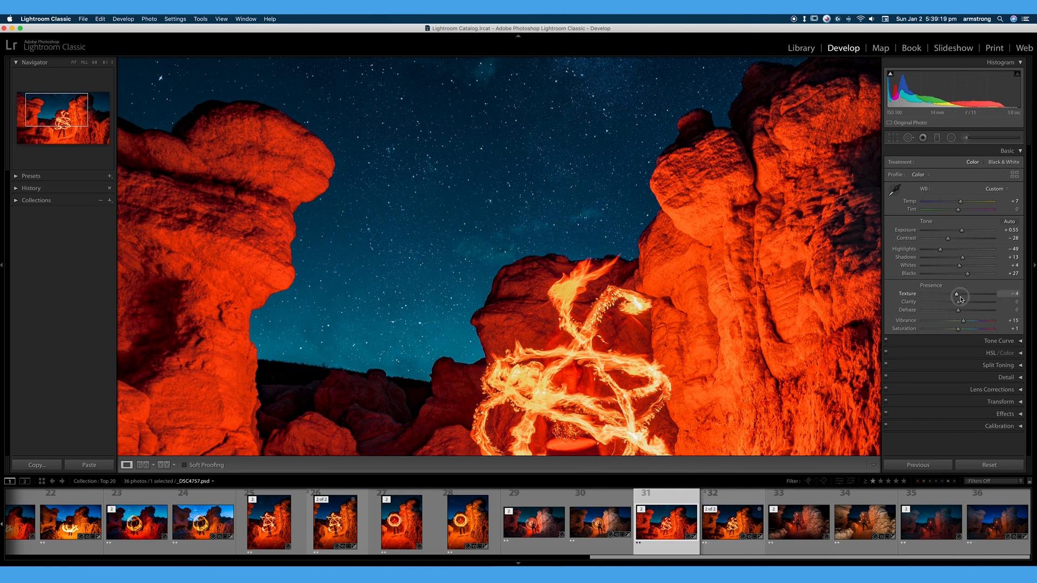
pyautogui.moveTo(959, 294); pyautogui.dragTo(982, 294)
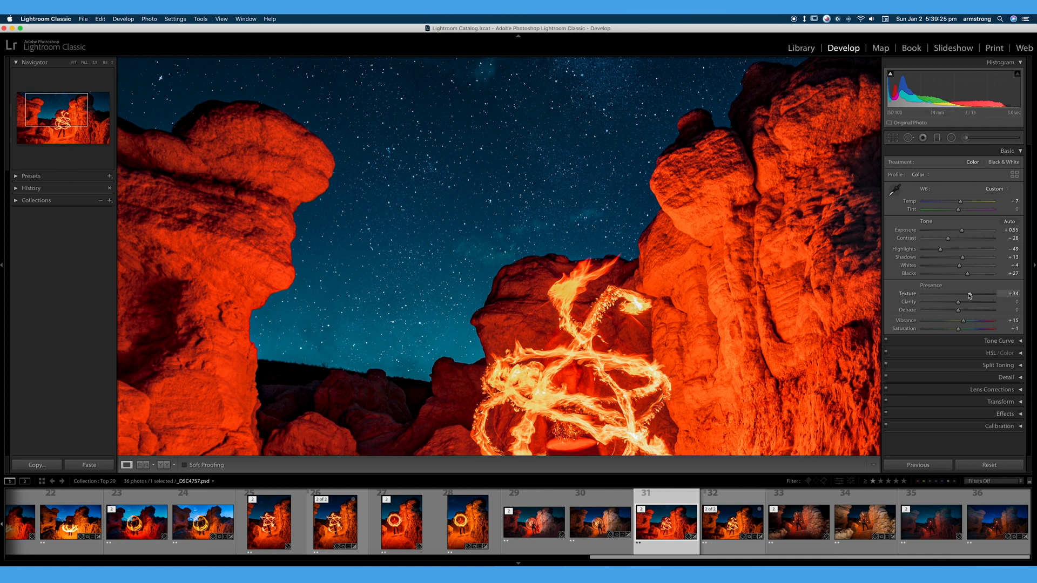
pyautogui.moveTo(998, 294); pyautogui.dragTo(953, 293)
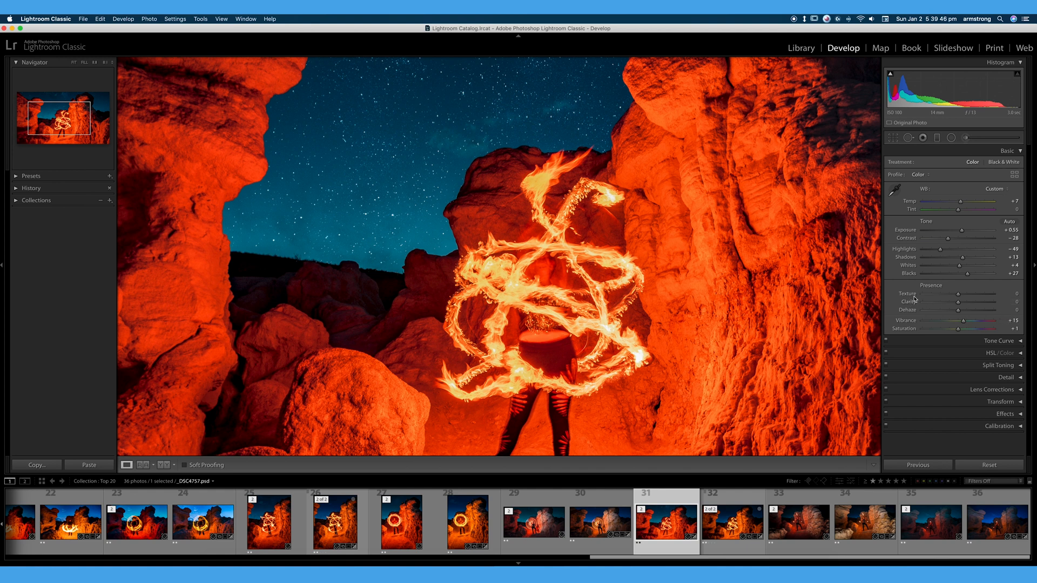
pyautogui.moveTo(919, 315)
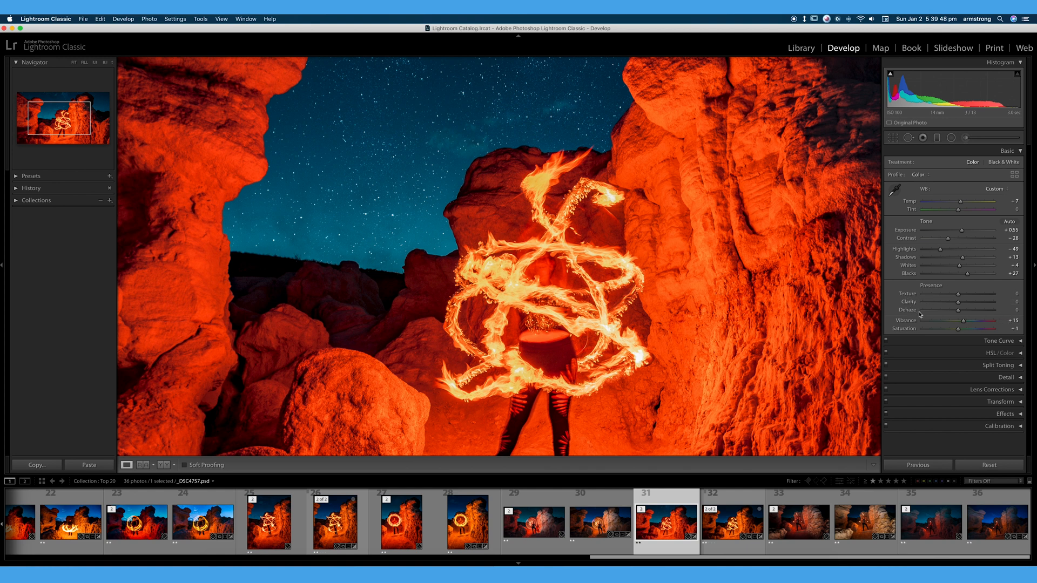
pyautogui.moveTo(691, 228)
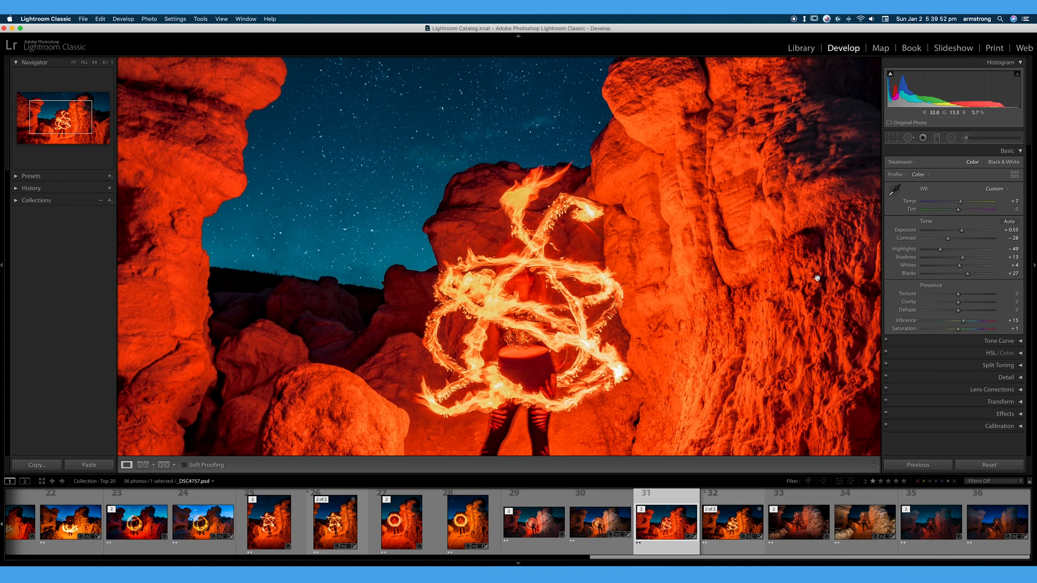
# Step: Push Clarity up to +100 and hold it around maximum to judge the hard-edged look
pyautogui.moveTo(961, 308); pyautogui.dragTo(974, 309)
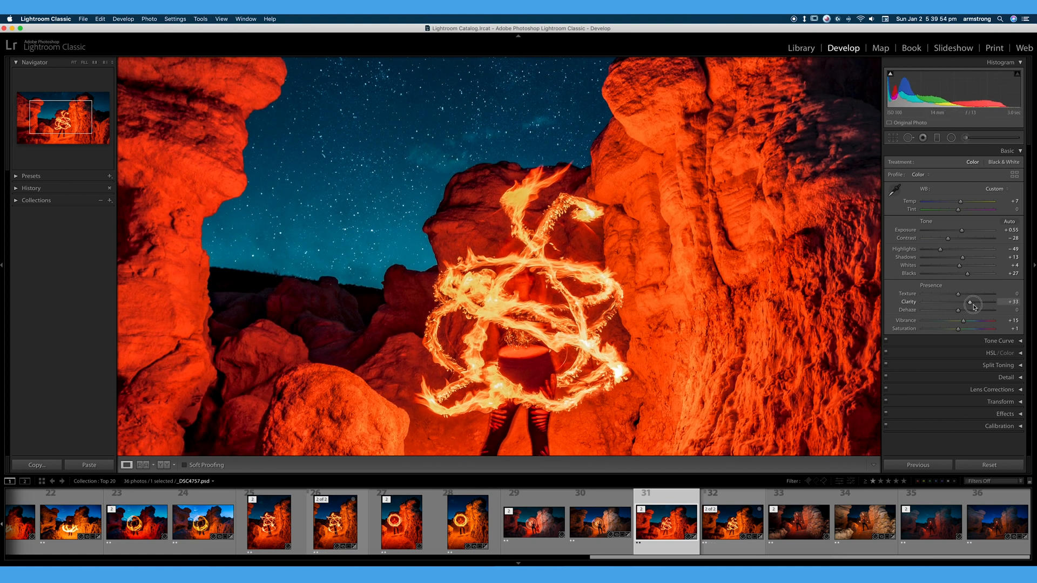
pyautogui.moveTo(973, 309); pyautogui.dragTo(991, 308)
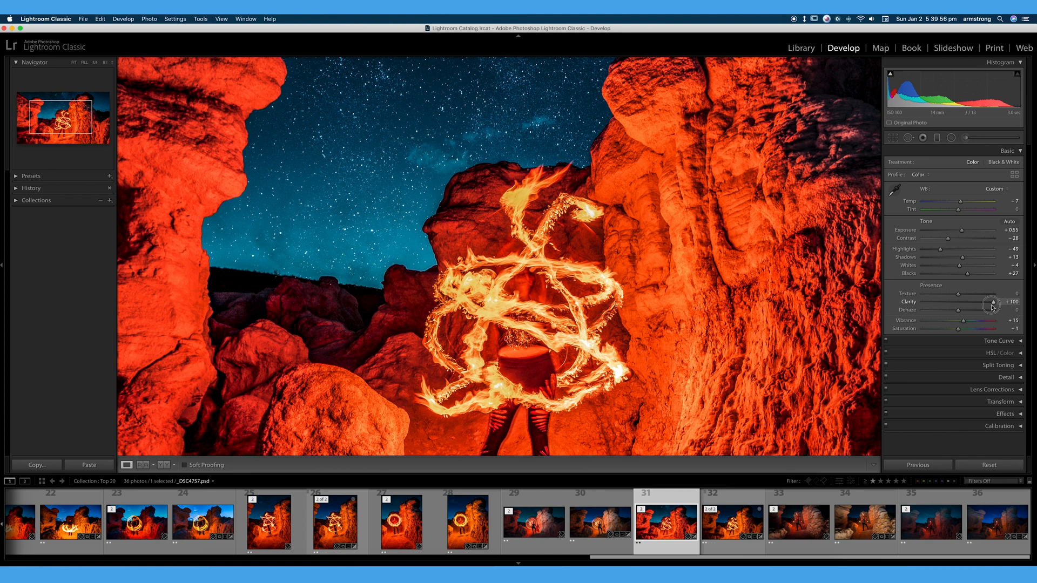
pyautogui.moveTo(994, 308); pyautogui.dragTo(962, 308)
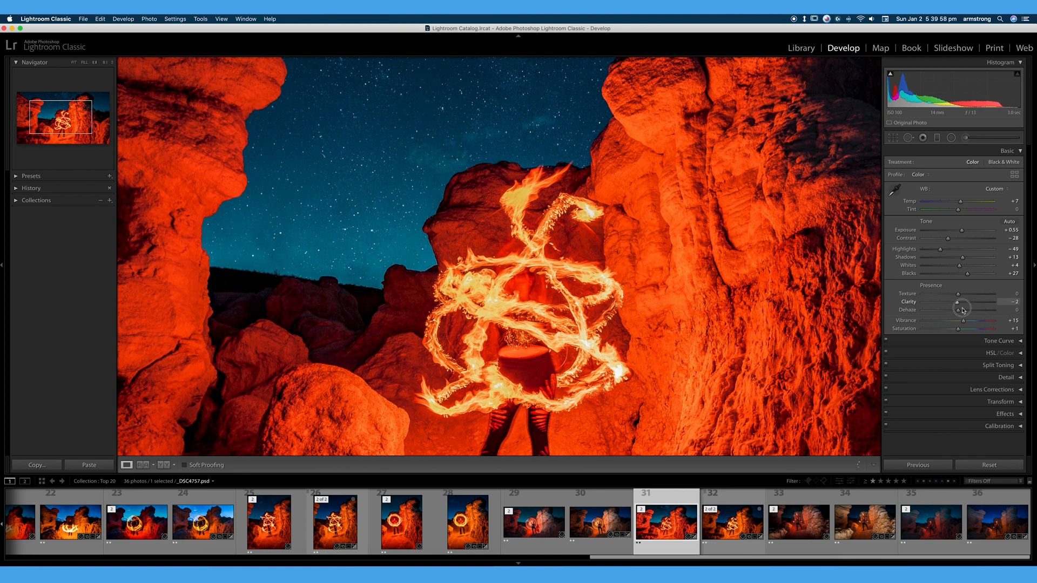
pyautogui.moveTo(961, 310); pyautogui.dragTo(992, 310)
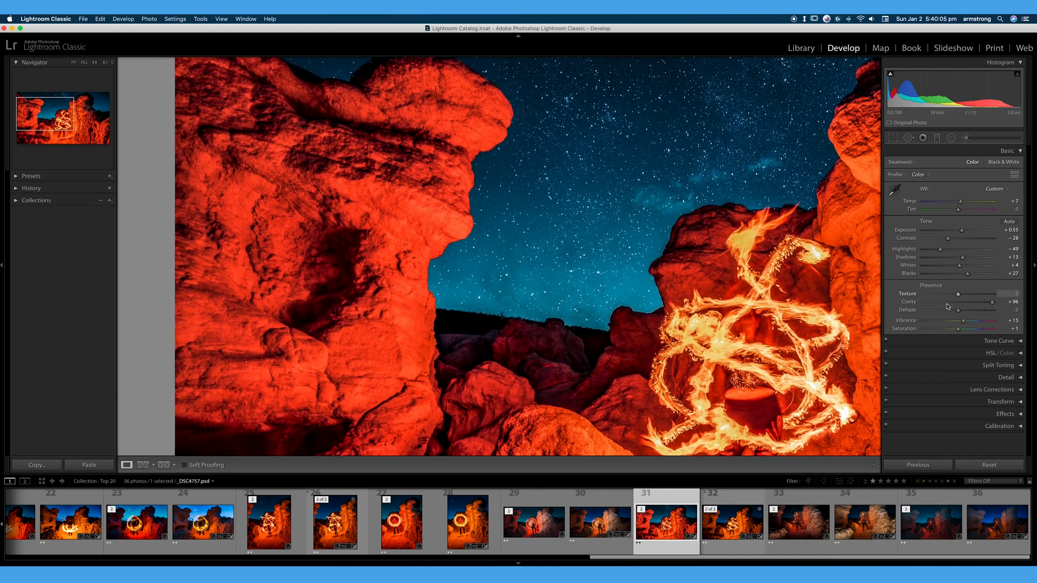
pyautogui.moveTo(991, 302); pyautogui.dragTo(997, 302)
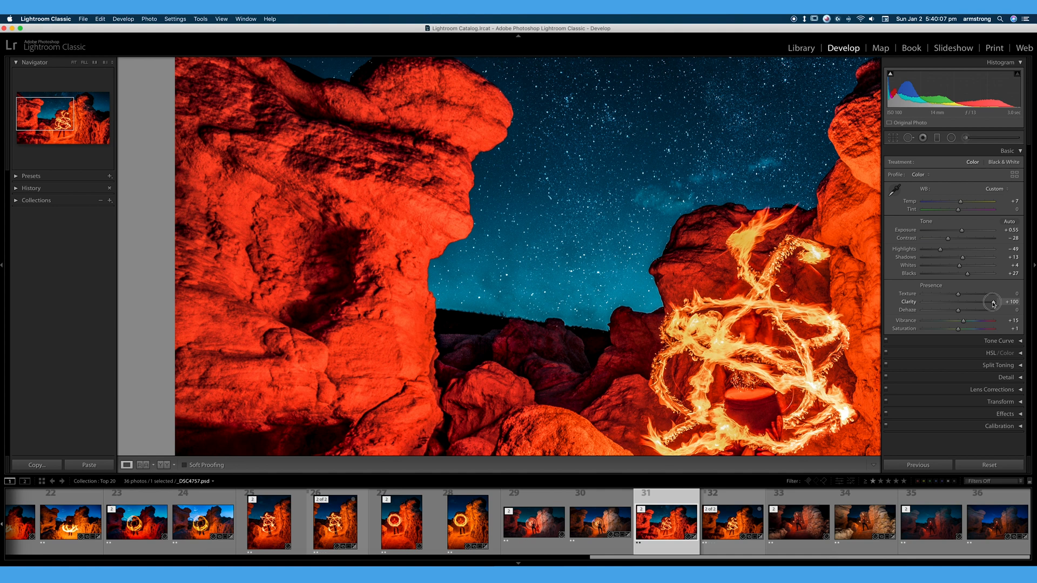
pyautogui.moveTo(991, 302); pyautogui.dragTo(981, 303)
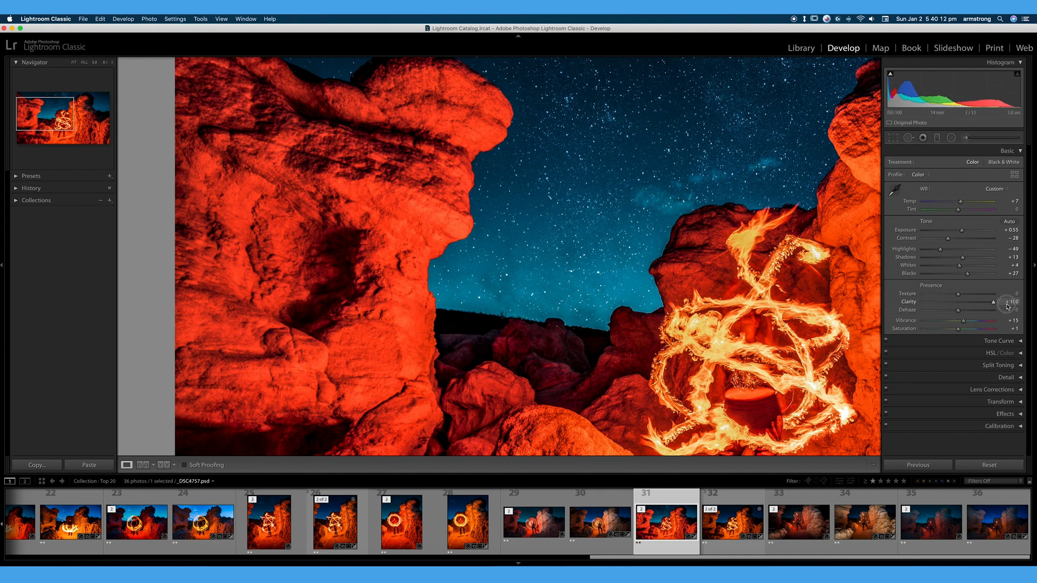
pyautogui.moveTo(994, 302); pyautogui.dragTo(986, 302)
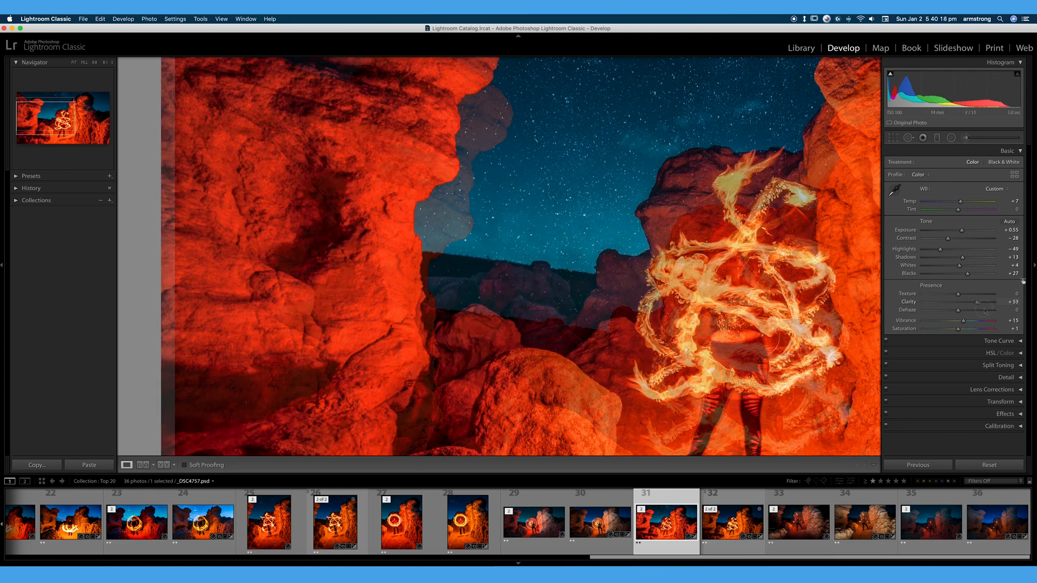
pyautogui.moveTo(981, 301); pyautogui.dragTo(990, 302)
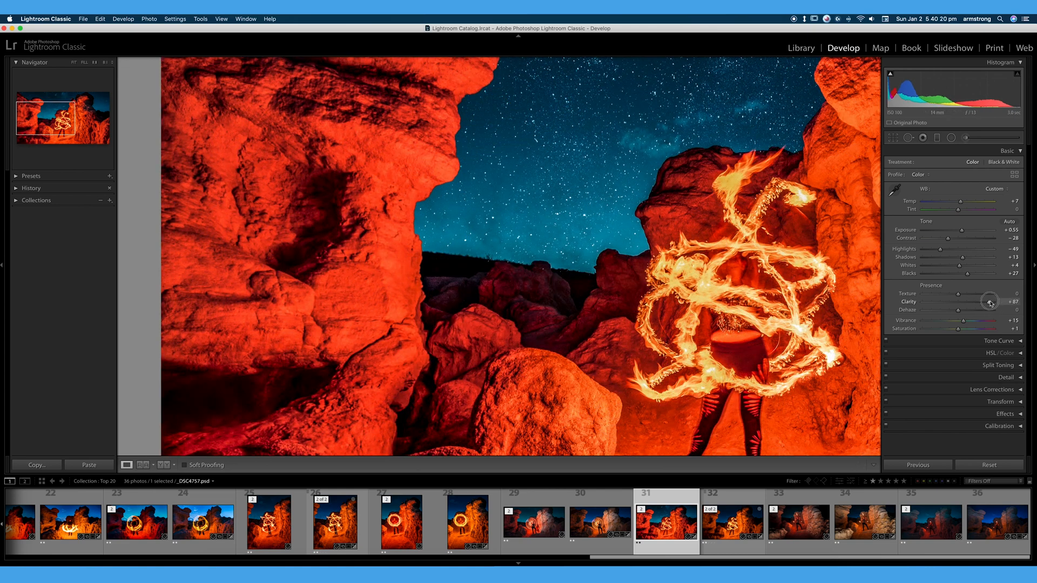
pyautogui.moveTo(990, 302); pyautogui.dragTo(973, 309)
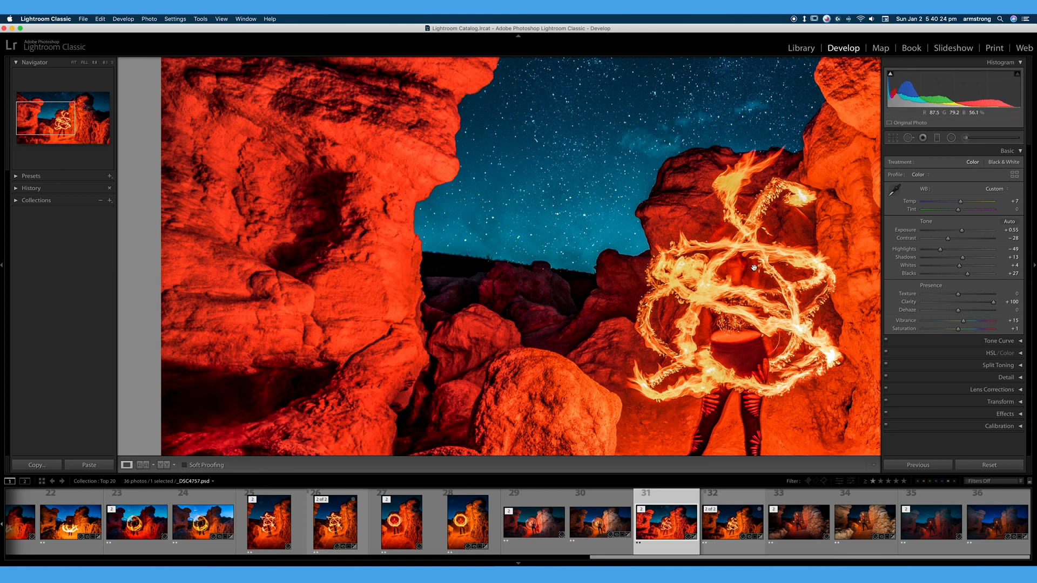
# Step: Drop Clarity to -100 for the soft look, then hover it just either side of zero
pyautogui.moveTo(985, 309); pyautogui.dragTo(958, 309)
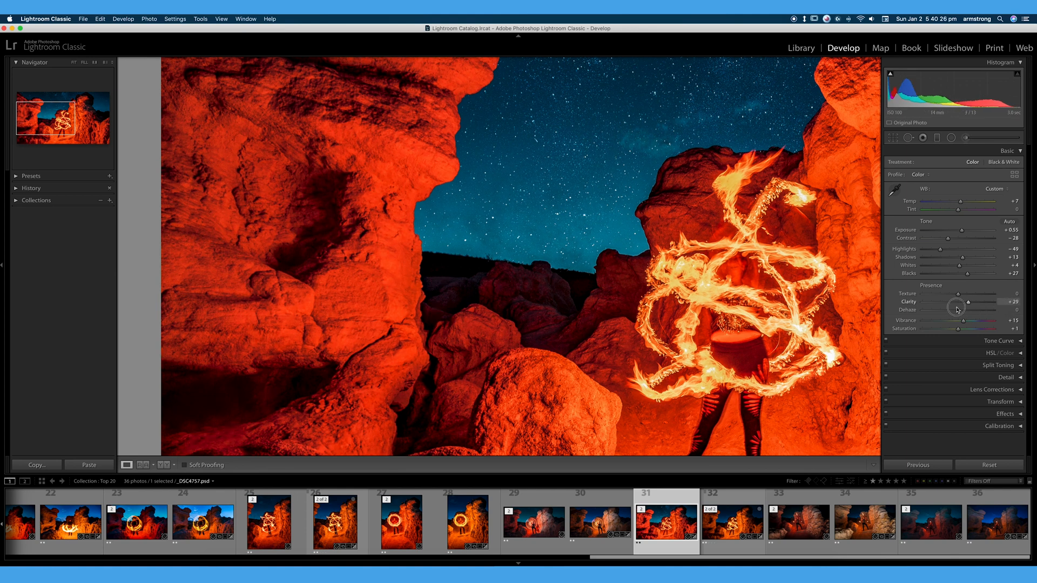
pyautogui.moveTo(965, 309); pyautogui.dragTo(962, 309)
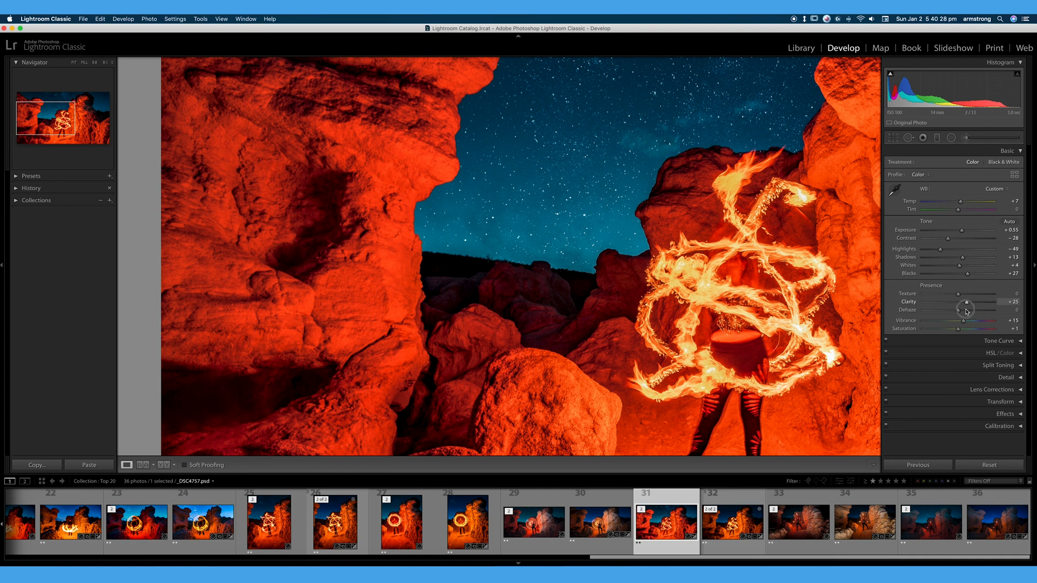
pyautogui.moveTo(964, 310); pyautogui.dragTo(893, 310)
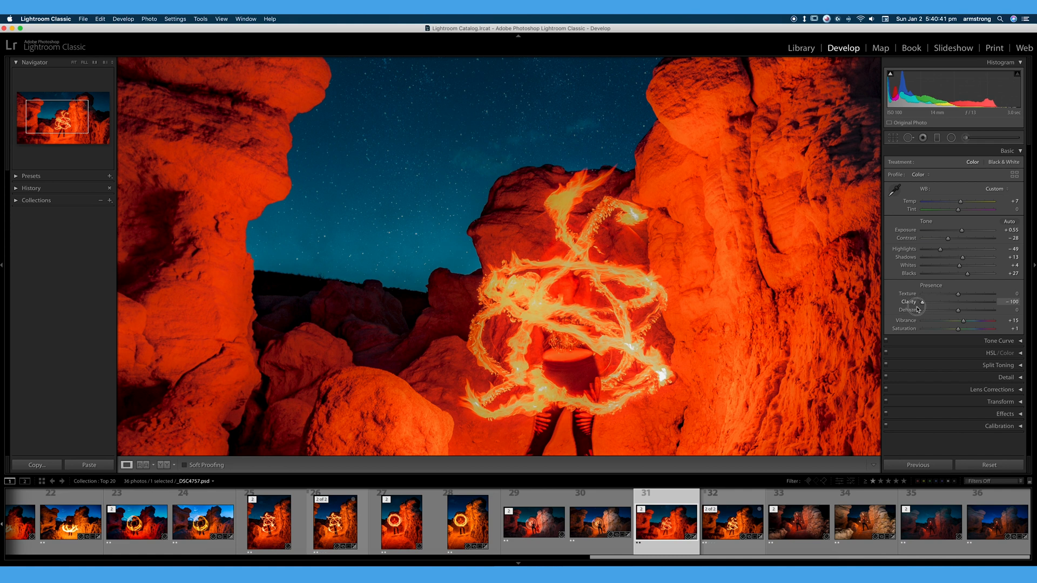
pyautogui.moveTo(922, 302); pyautogui.dragTo(960, 305)
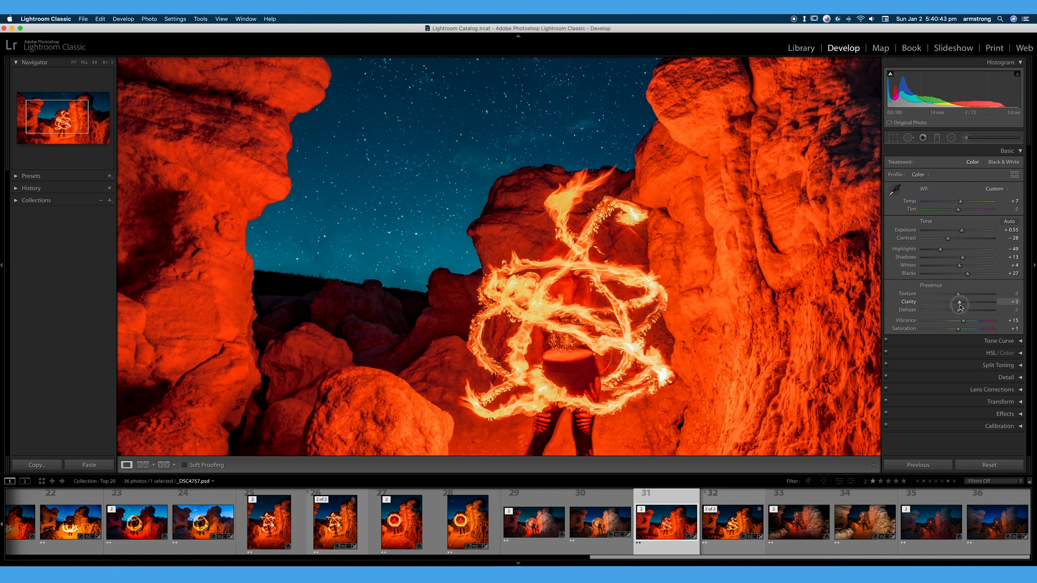
pyautogui.moveTo(959, 304); pyautogui.dragTo(956, 304)
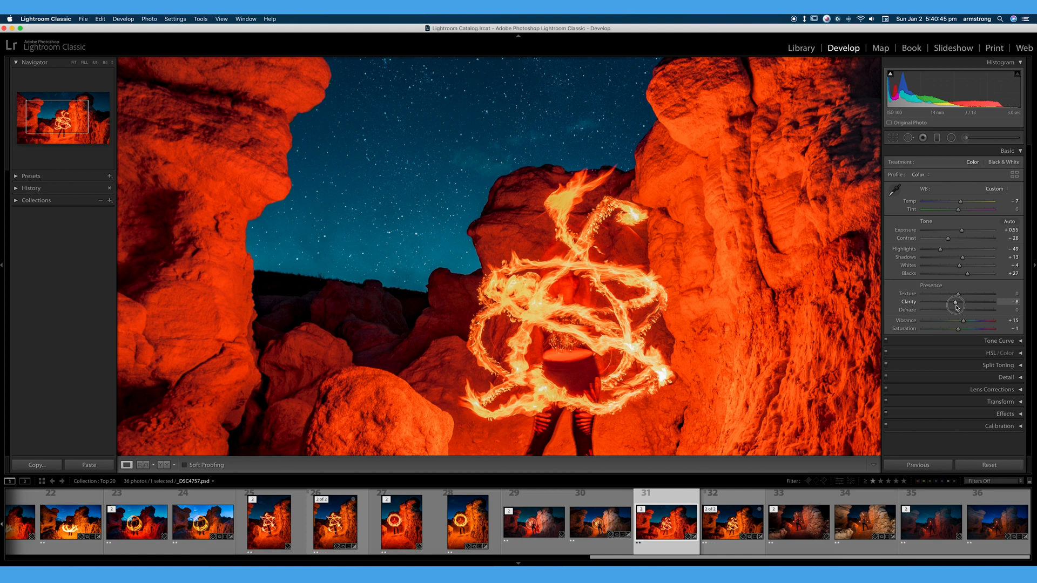
pyautogui.moveTo(957, 306); pyautogui.dragTo(949, 306)
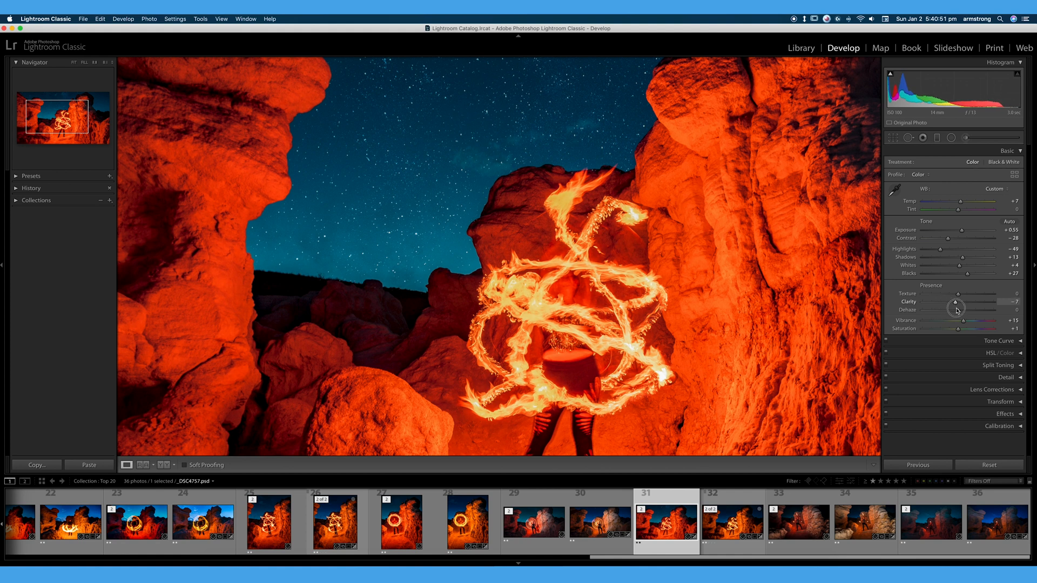
pyautogui.moveTo(956, 310); pyautogui.dragTo(984, 318)
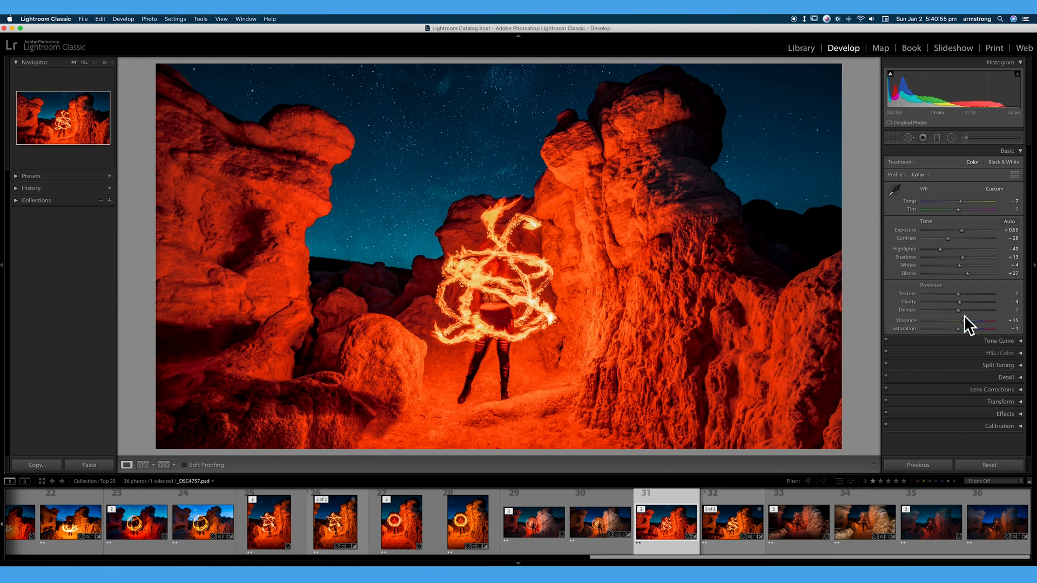
# Step: Compare negative softening against moderate positive Clarity, bringing it back near zero
pyautogui.moveTo(972, 309); pyautogui.dragTo(947, 310)
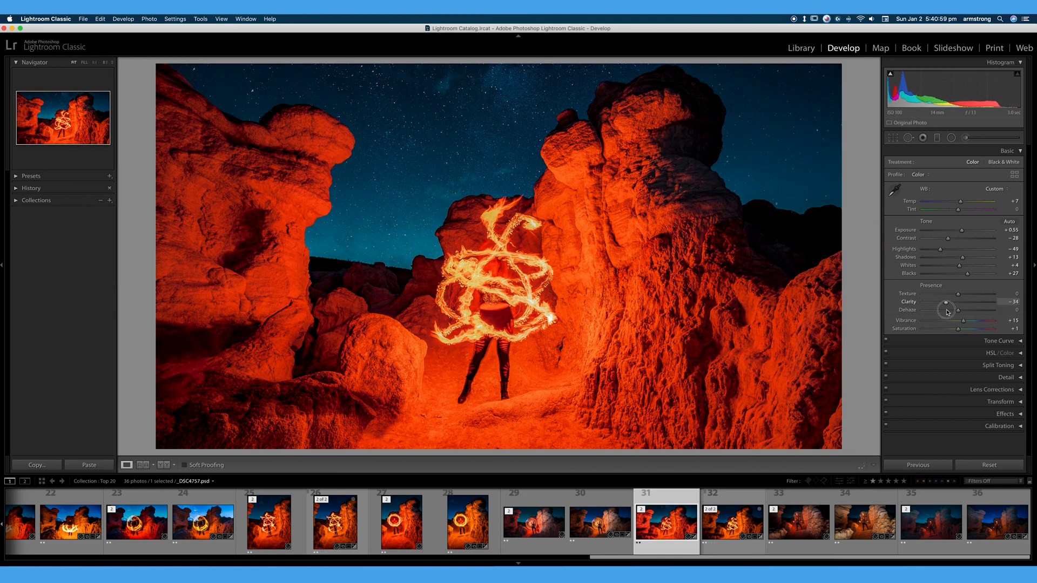
pyautogui.moveTo(946, 310); pyautogui.dragTo(940, 310)
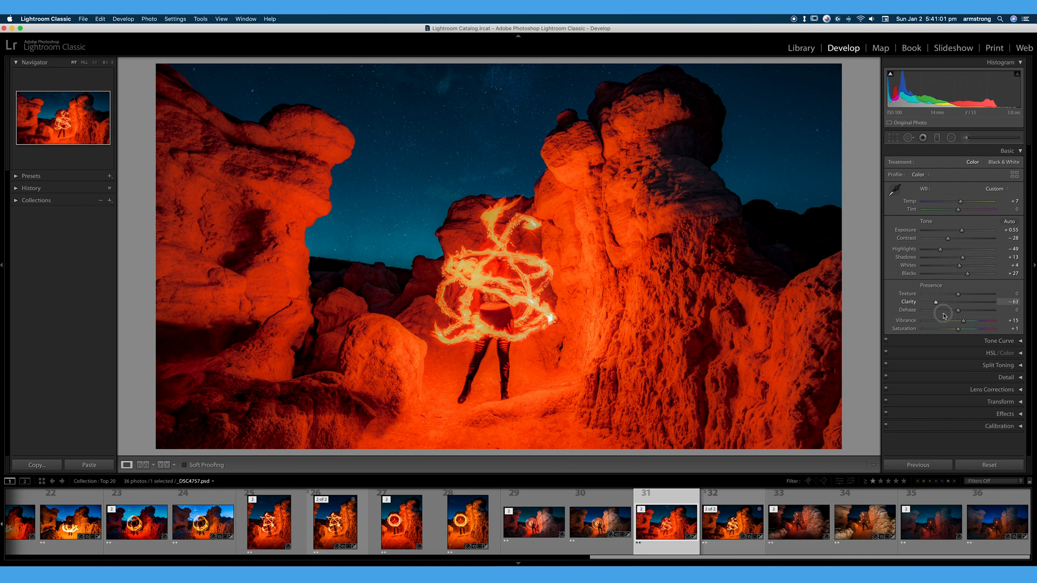
pyautogui.moveTo(940, 310); pyautogui.dragTo(949, 309)
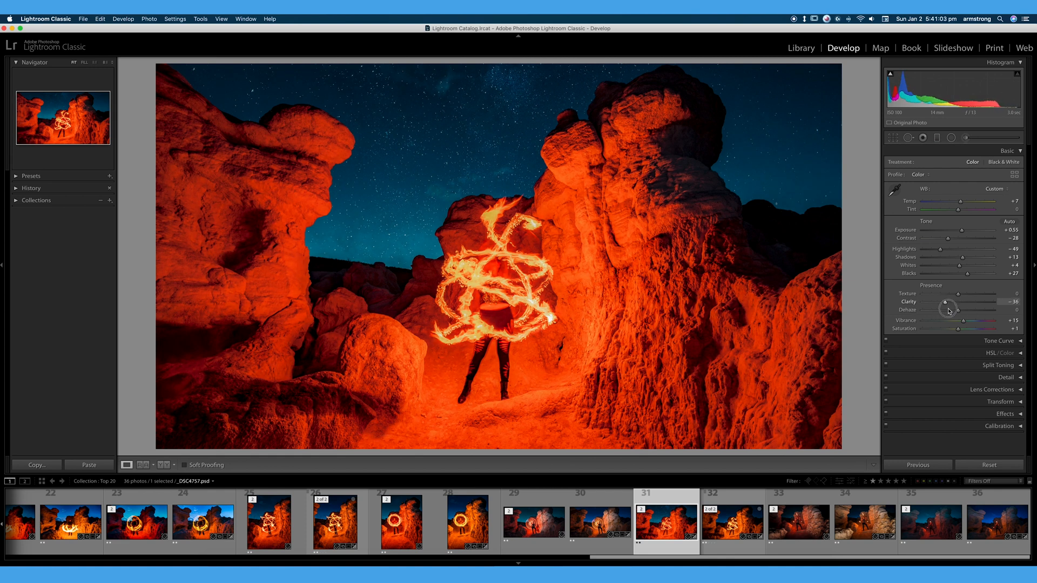
pyautogui.moveTo(948, 309); pyautogui.dragTo(966, 309)
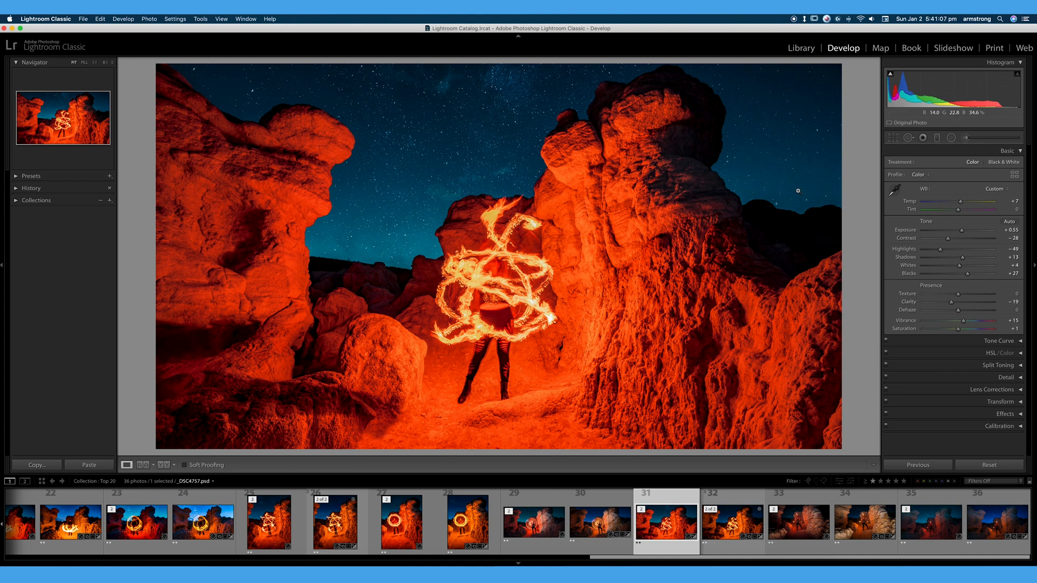
pyautogui.moveTo(959, 301); pyautogui.dragTo(975, 301)
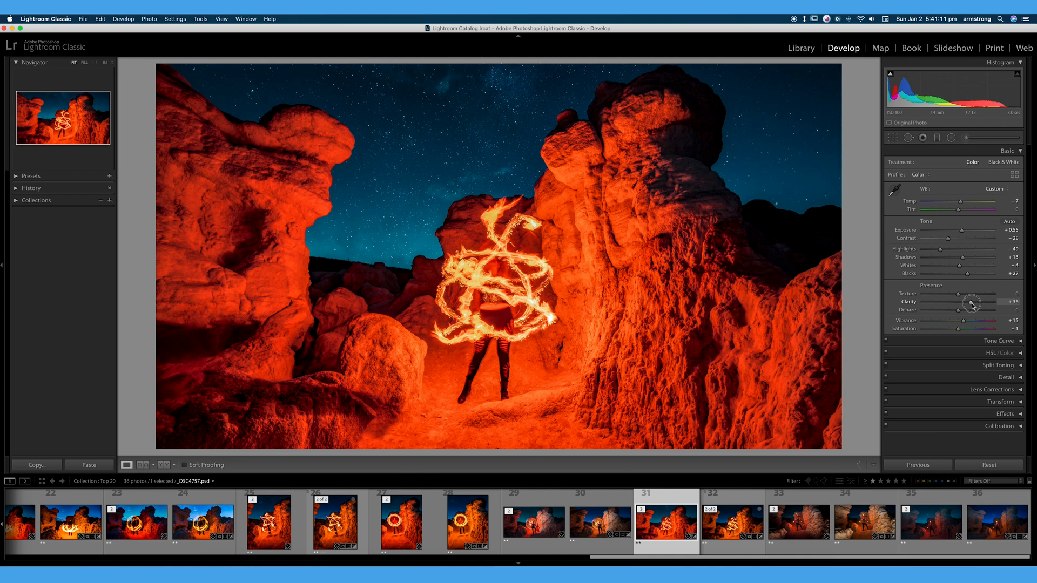
pyautogui.moveTo(985, 302); pyautogui.dragTo(937, 301)
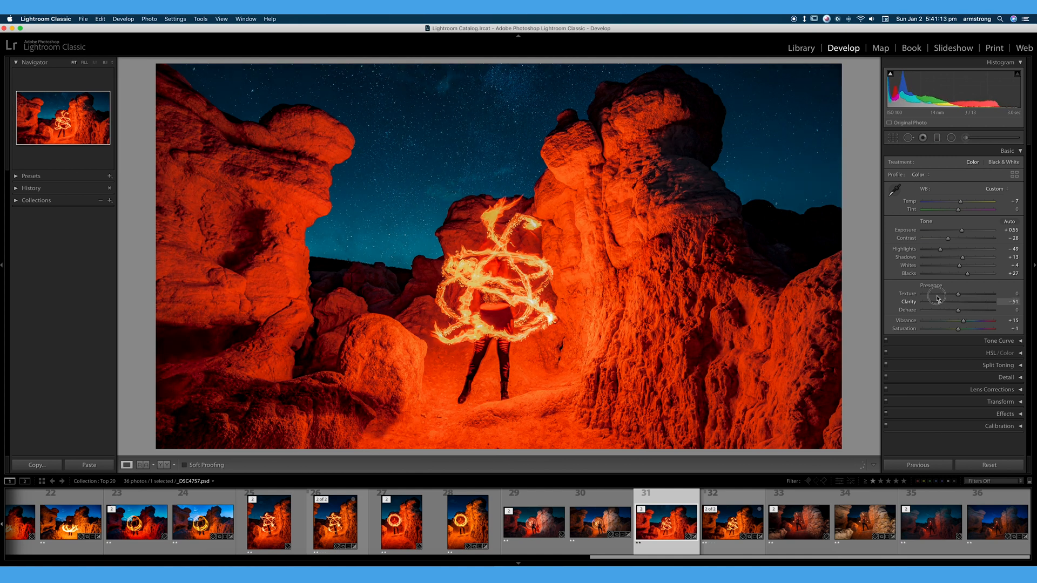
pyautogui.moveTo(952, 302); pyautogui.dragTo(962, 302)
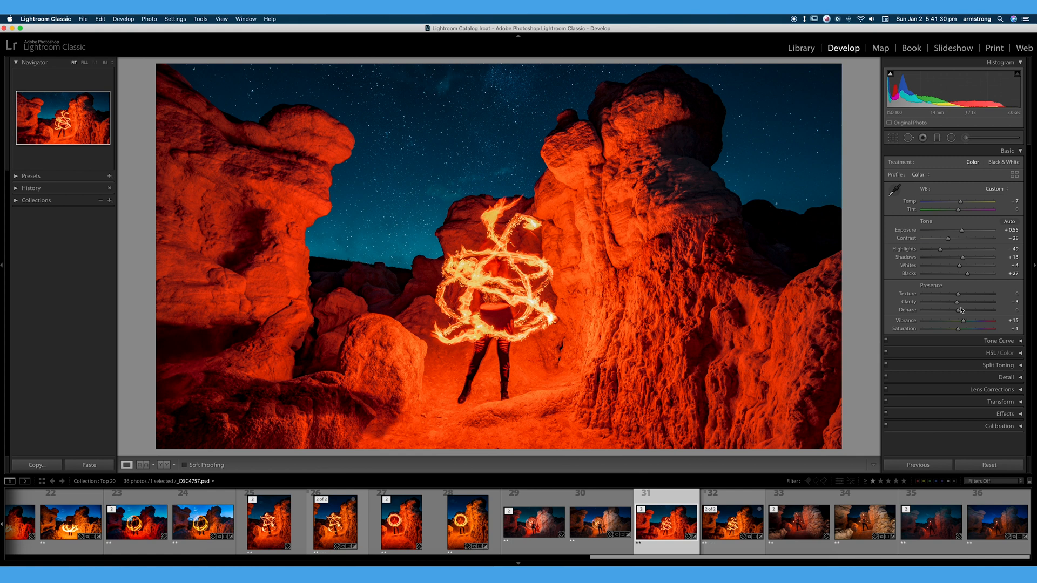
pyautogui.moveTo(958, 306)
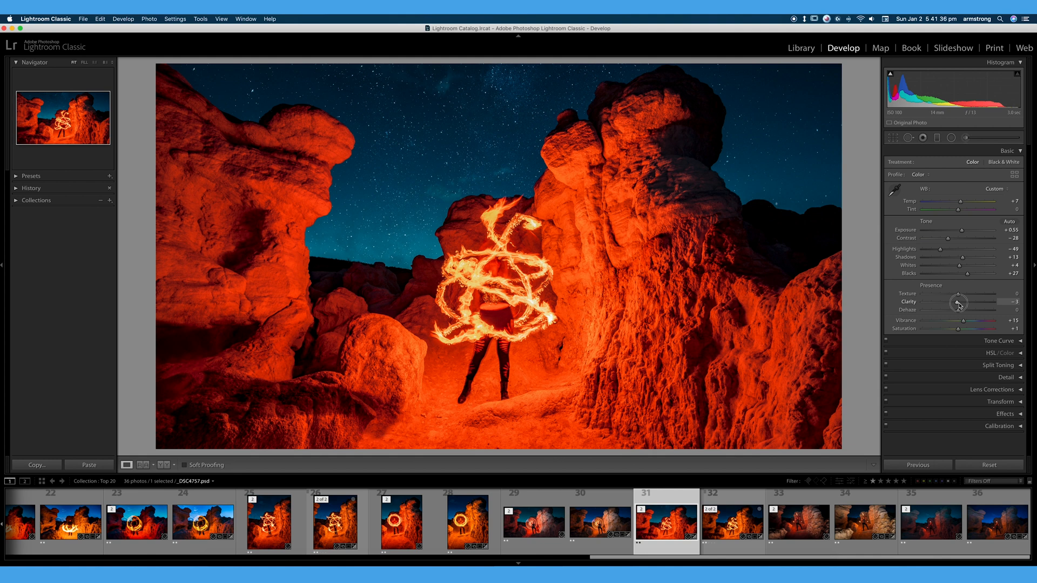
# Step: Settle Clarity at 0, checking a touch of positive before returning to zero
pyautogui.moveTo(958, 303); pyautogui.dragTo(922, 302)
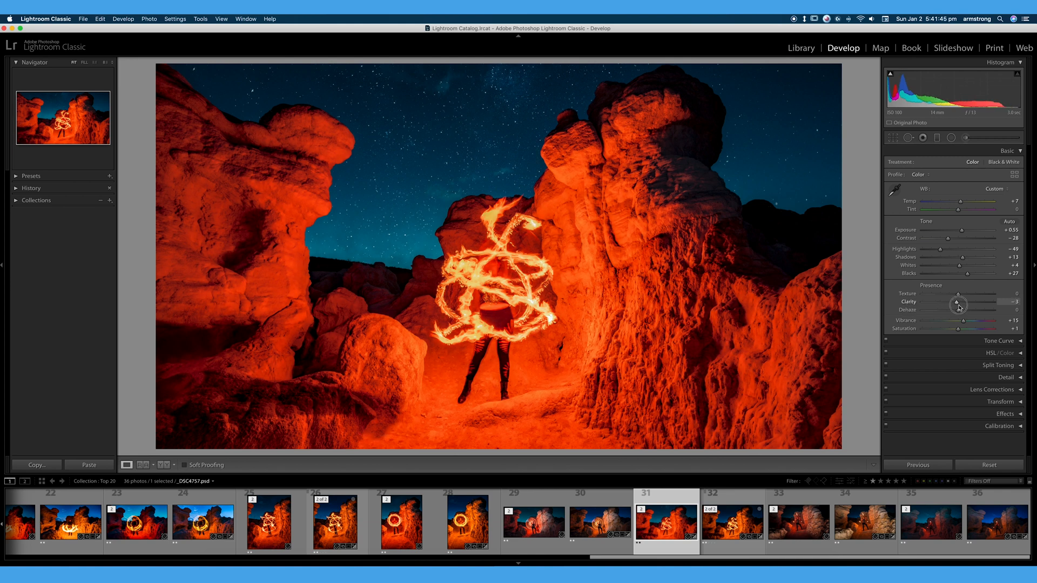
pyautogui.moveTo(957, 302); pyautogui.dragTo(977, 302)
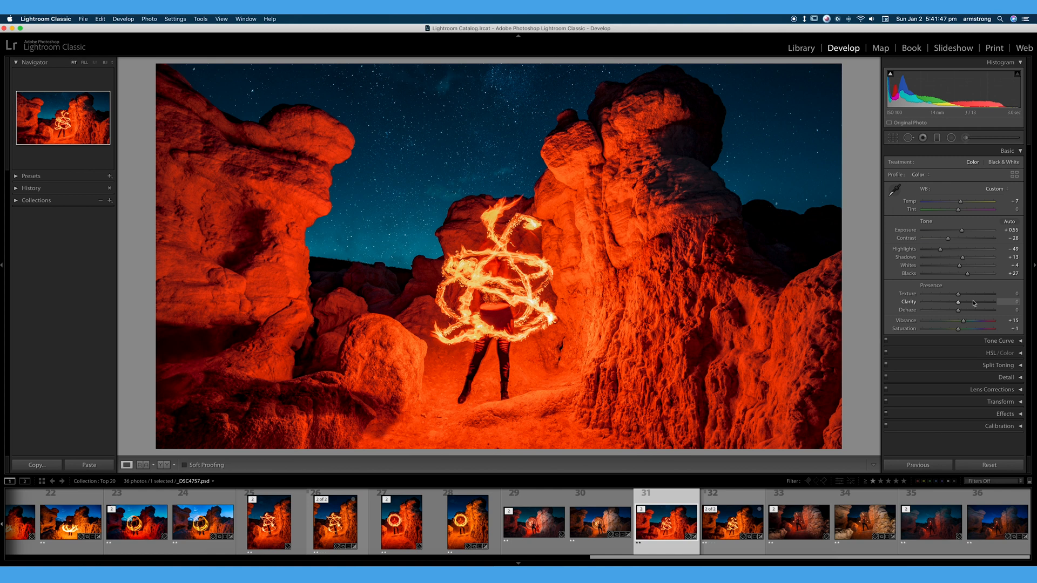
pyautogui.moveTo(934, 314)
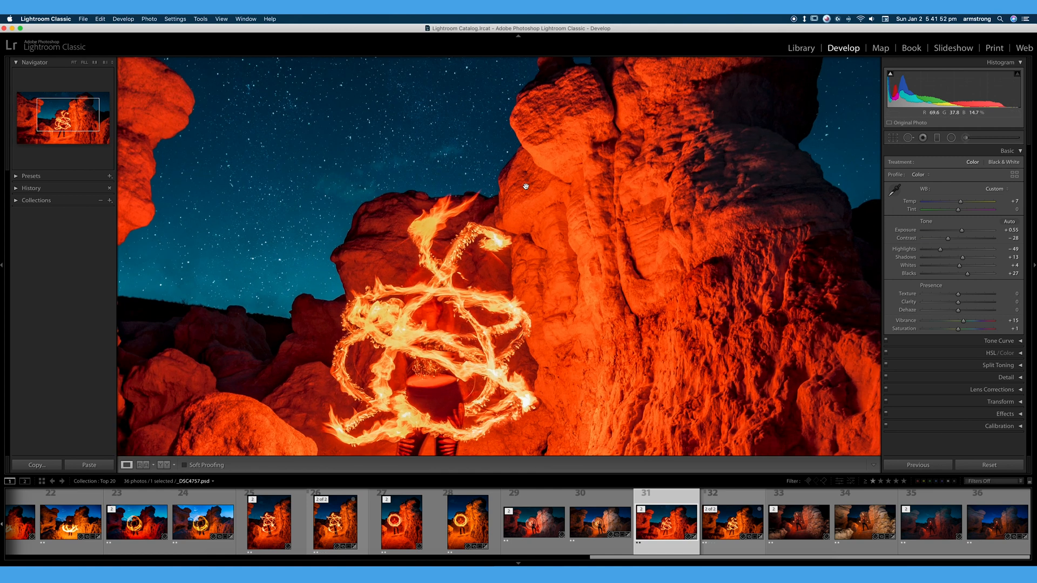
pyautogui.moveTo(526, 185); pyautogui.dragTo(803, 287)
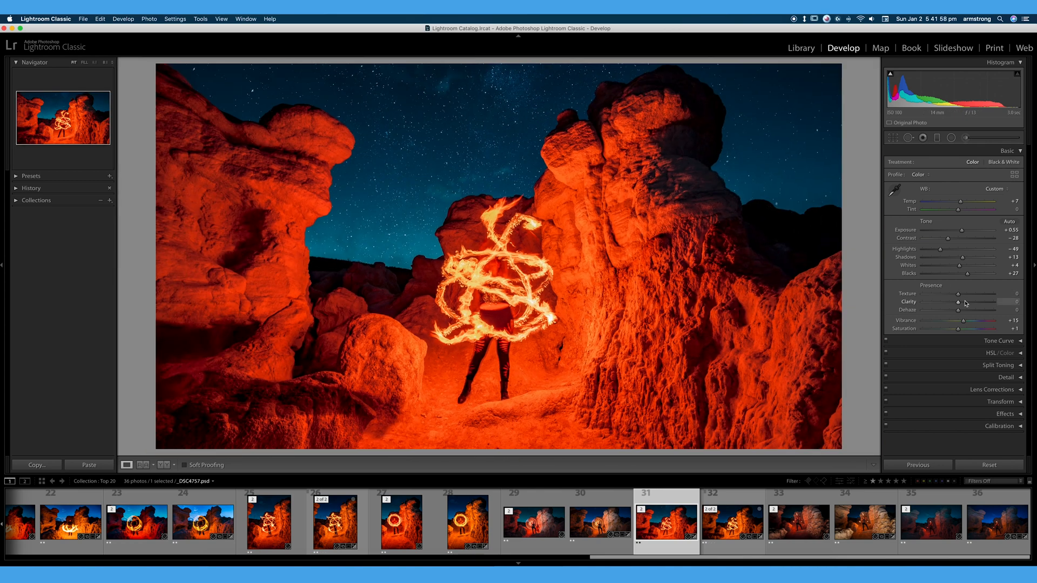
pyautogui.moveTo(958, 309); pyautogui.dragTo(964, 309)
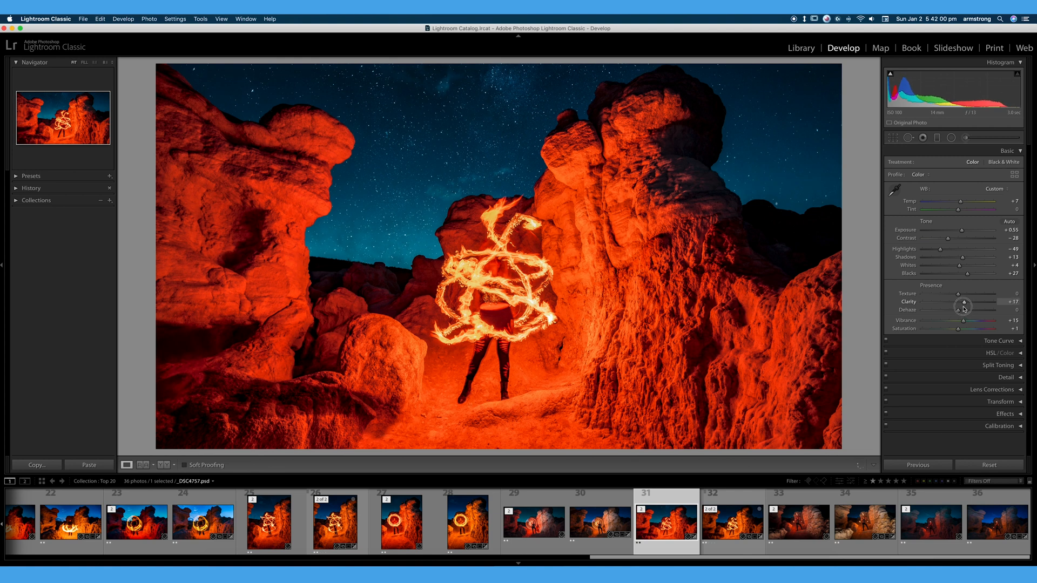
pyautogui.moveTo(965, 305); pyautogui.dragTo(962, 306)
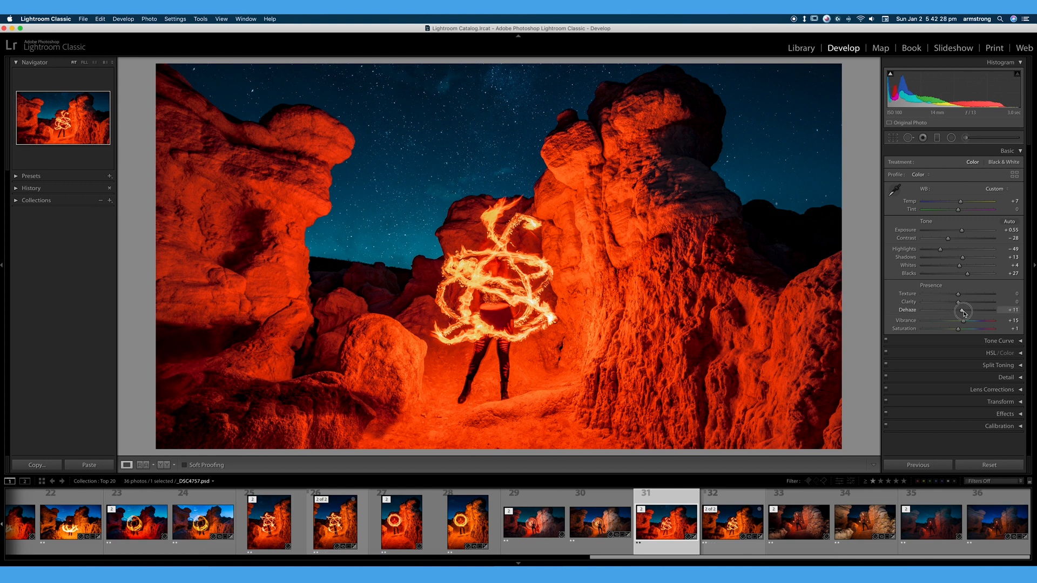
# Step: Raise Dehaze progressively up to +100, deepening the night sky and rock tones
pyautogui.moveTo(963, 311); pyautogui.dragTo(991, 311)
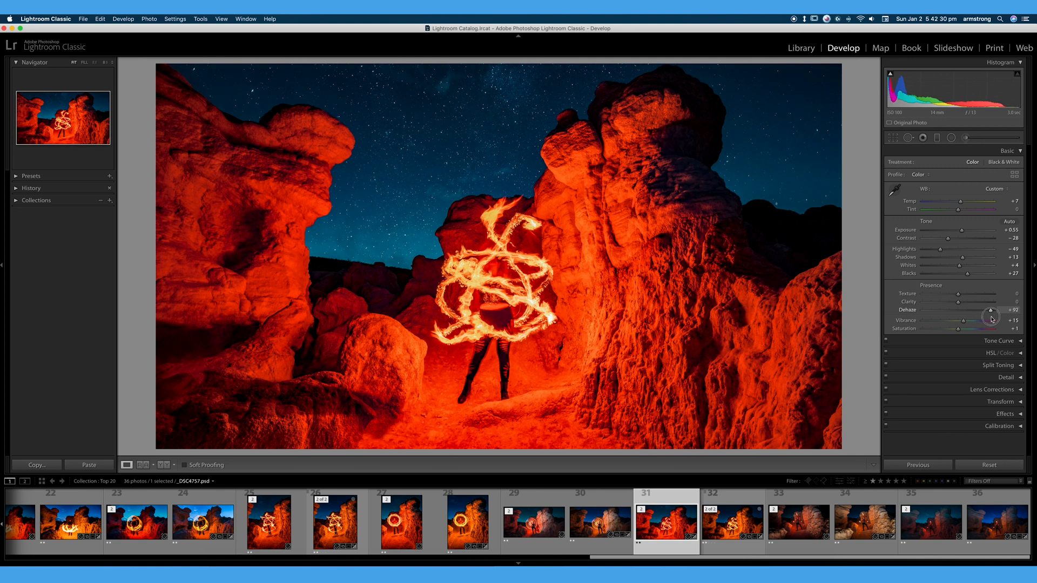
pyautogui.moveTo(991, 311); pyautogui.dragTo(982, 310)
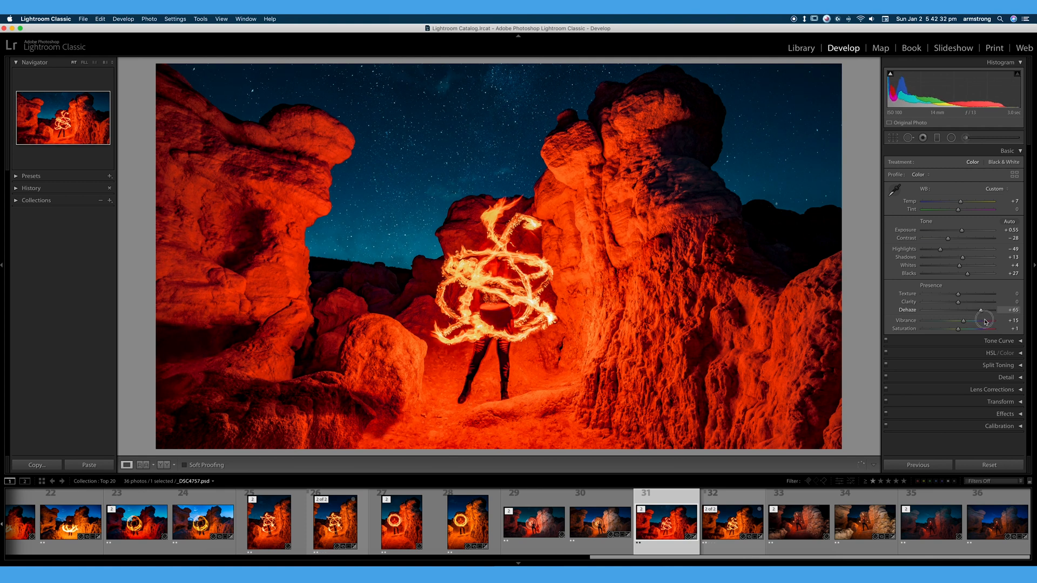
pyautogui.moveTo(984, 311); pyautogui.dragTo(978, 311)
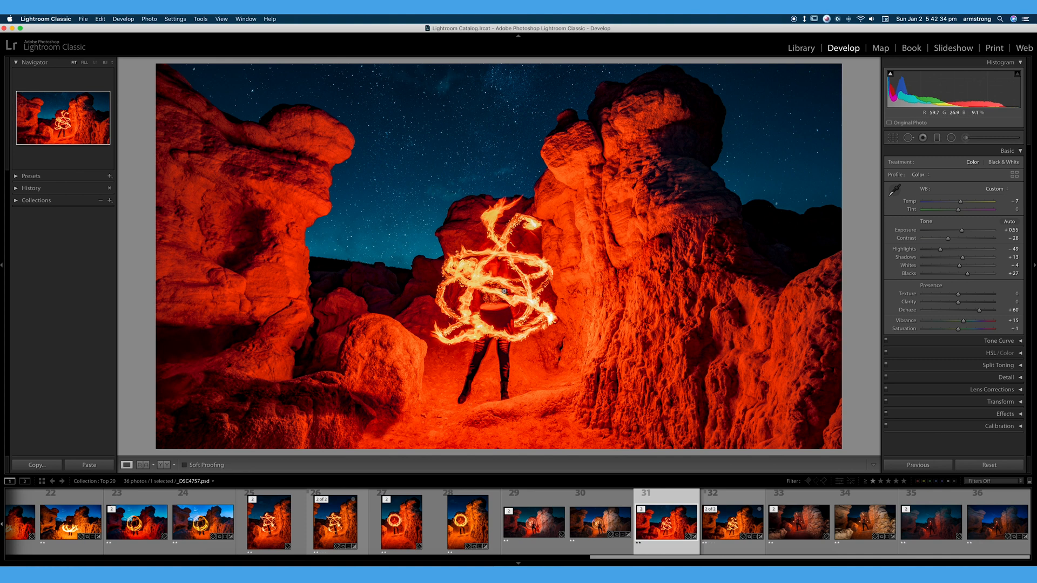
pyautogui.moveTo(983, 310); pyautogui.dragTo(994, 310)
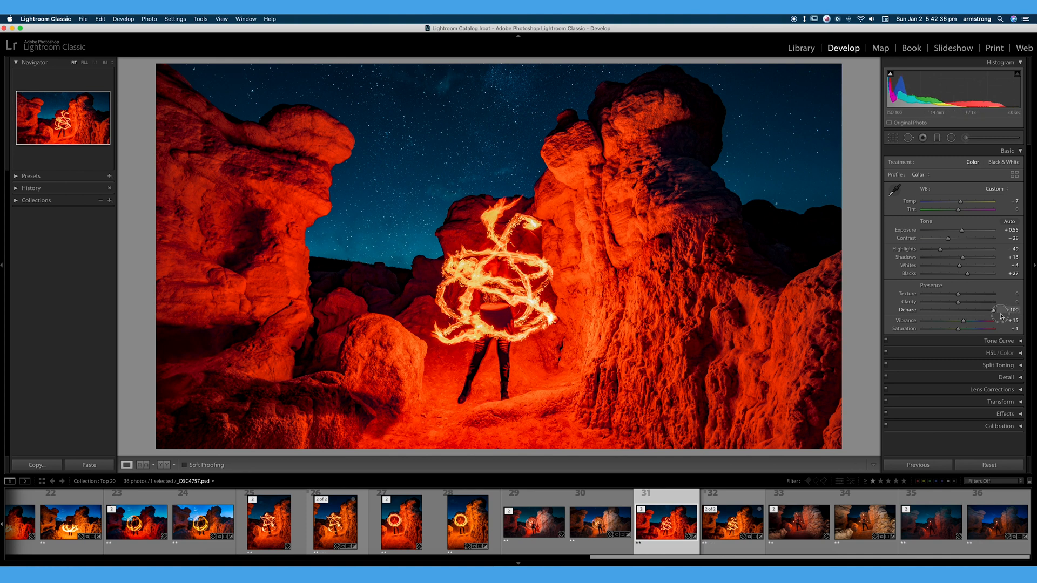
pyautogui.moveTo(1000, 309); pyautogui.dragTo(990, 310)
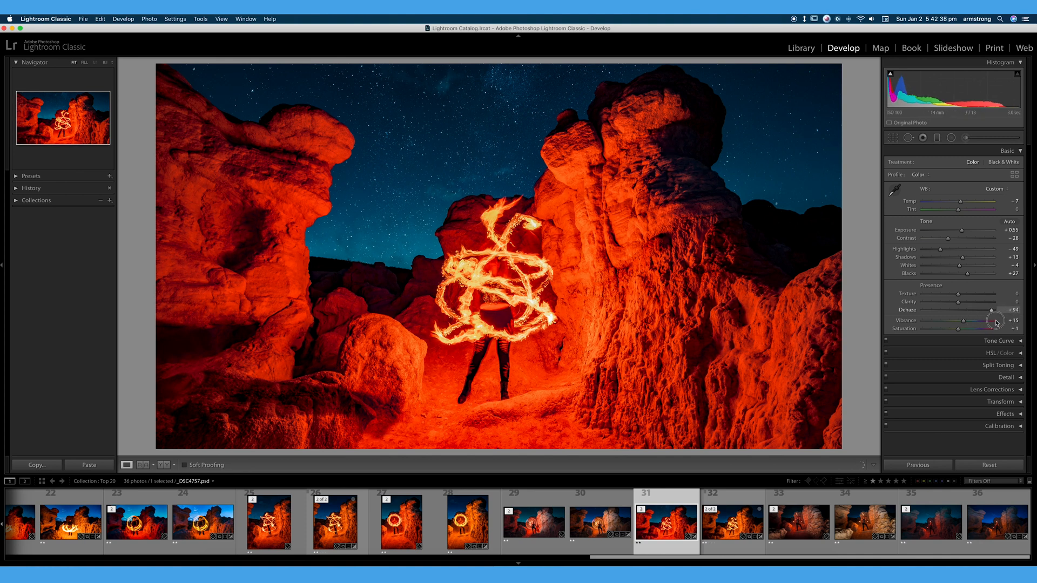
pyautogui.moveTo(990, 310); pyautogui.dragTo(1008, 310)
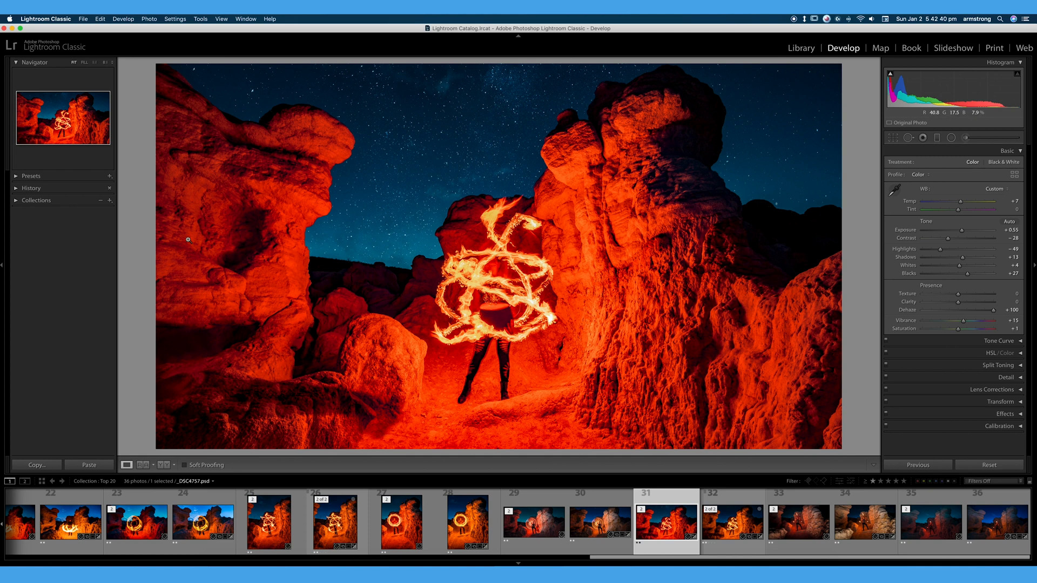
pyautogui.moveTo(684, 287)
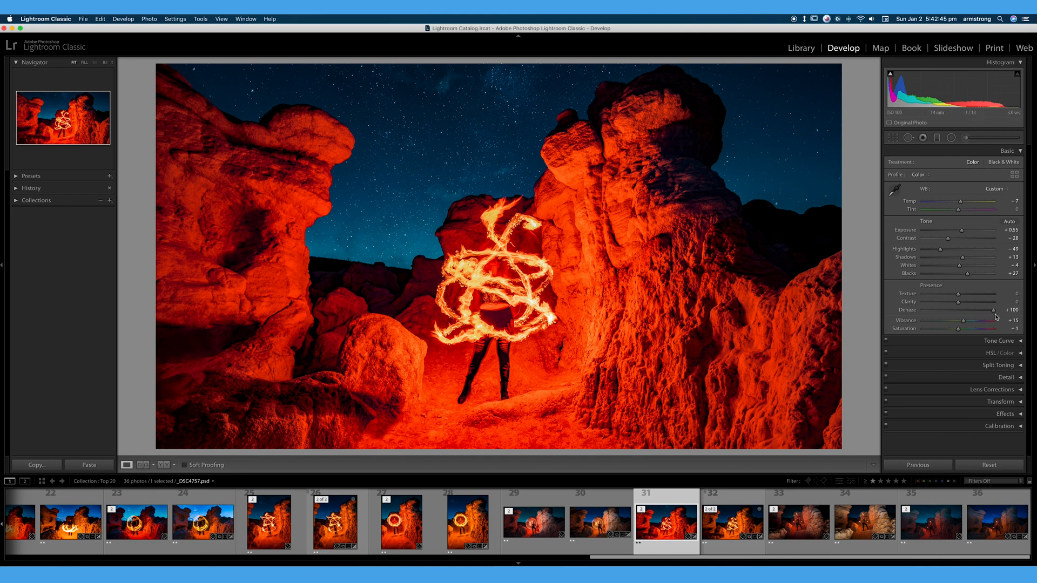
# Step: Pull Dehaze to -100 for heavy added haze, then back out most of it
pyautogui.moveTo(991, 310); pyautogui.dragTo(937, 310)
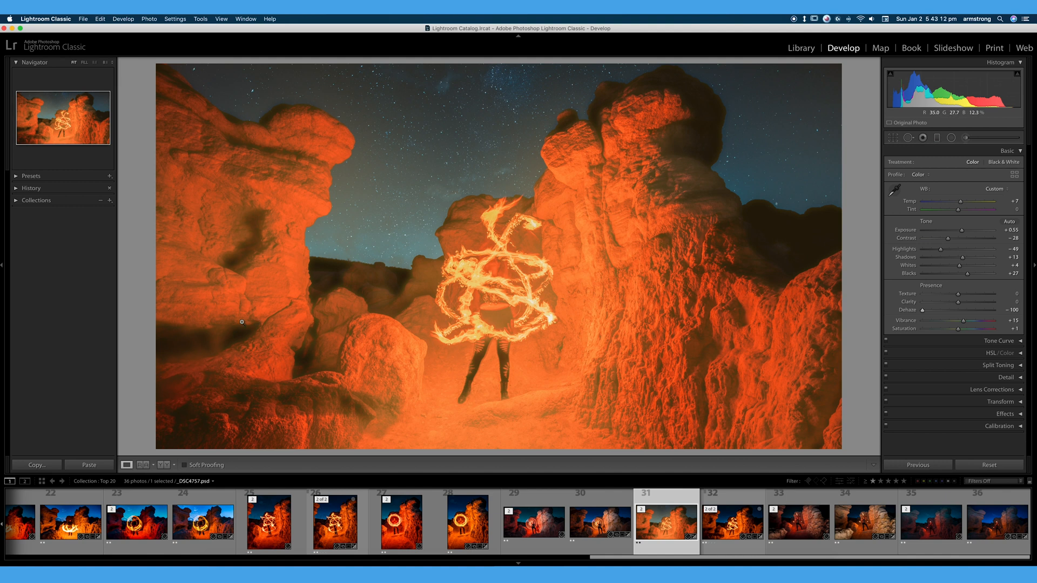
pyautogui.moveTo(564, 277)
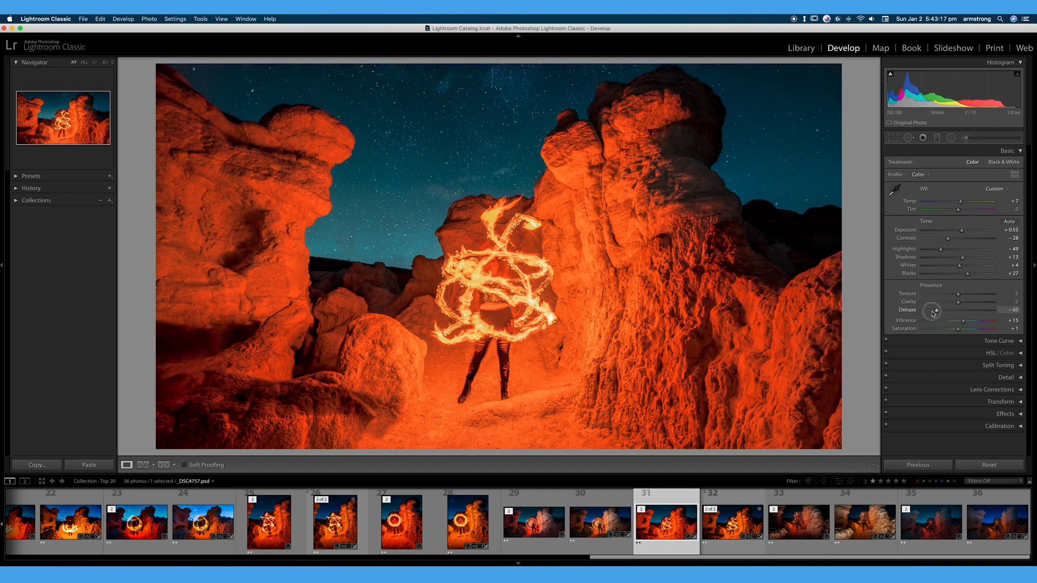
pyautogui.moveTo(932, 310); pyautogui.dragTo(925, 310)
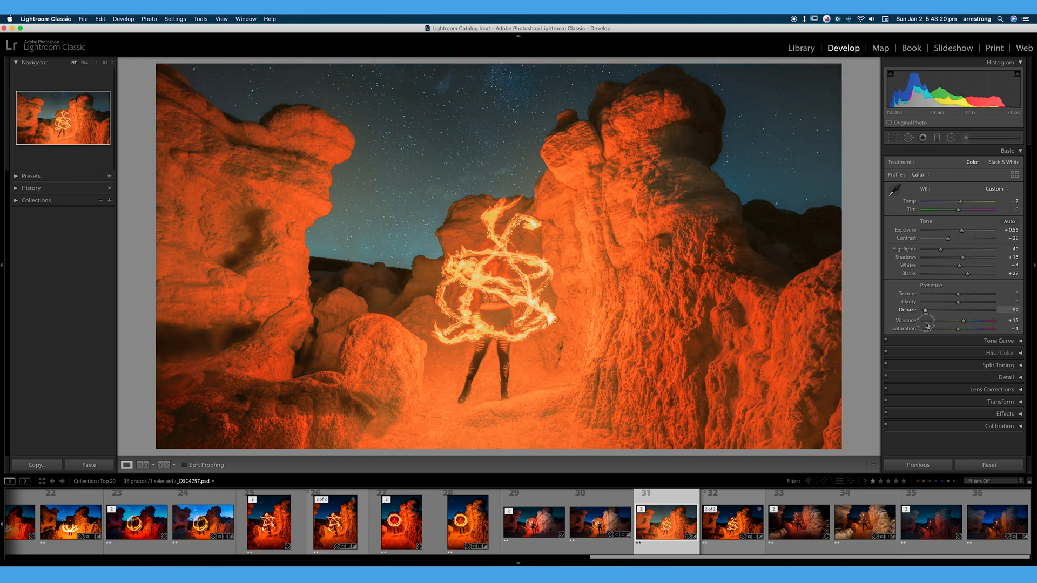
pyautogui.moveTo(925, 310); pyautogui.dragTo(954, 310)
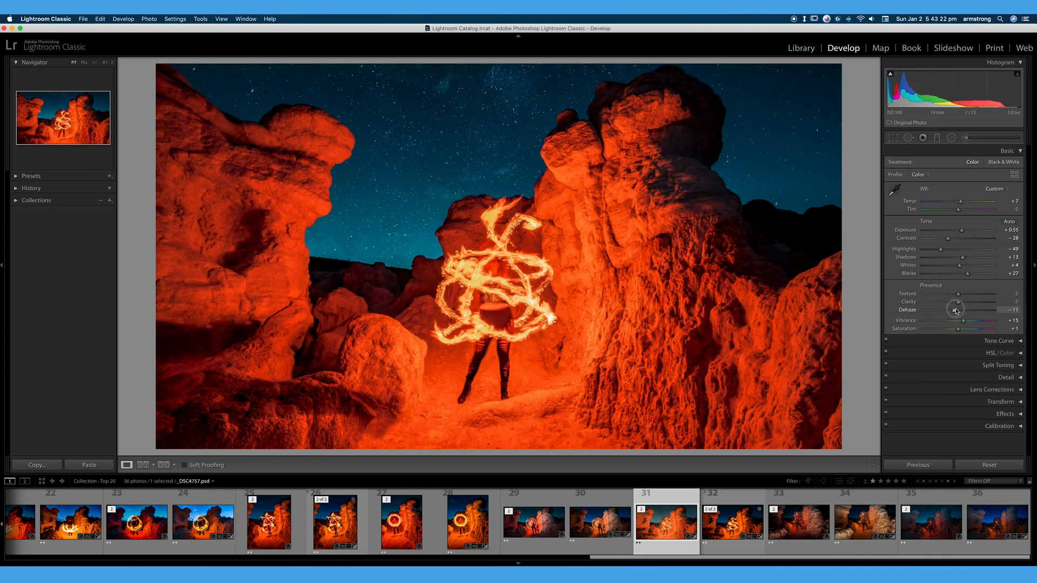
pyautogui.moveTo(955, 310); pyautogui.dragTo(956, 317)
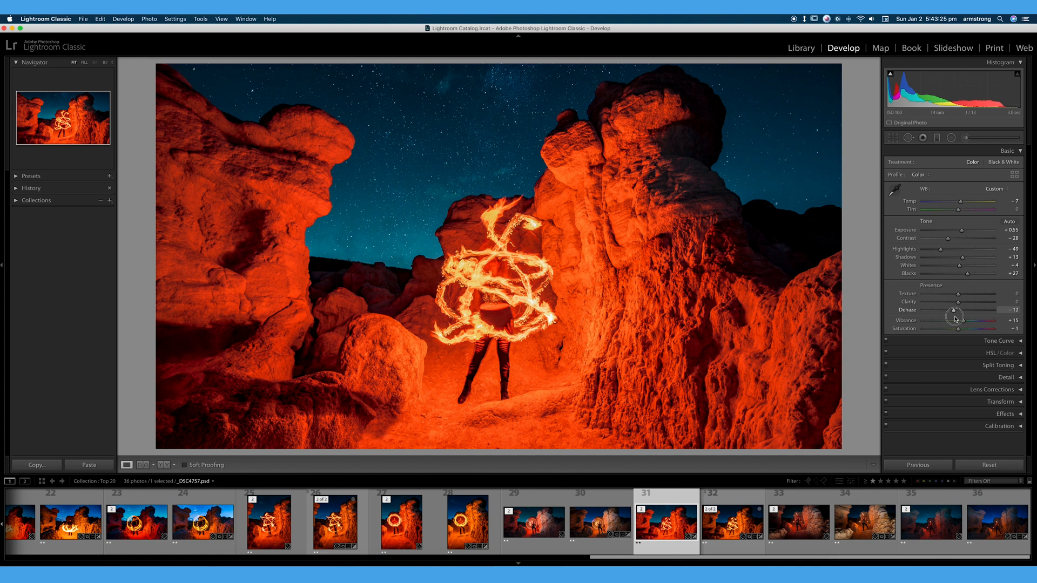
# Step: Nudge Dehaze either side of neutral and settle on about +25
pyautogui.moveTo(954, 315); pyautogui.dragTo(959, 315)
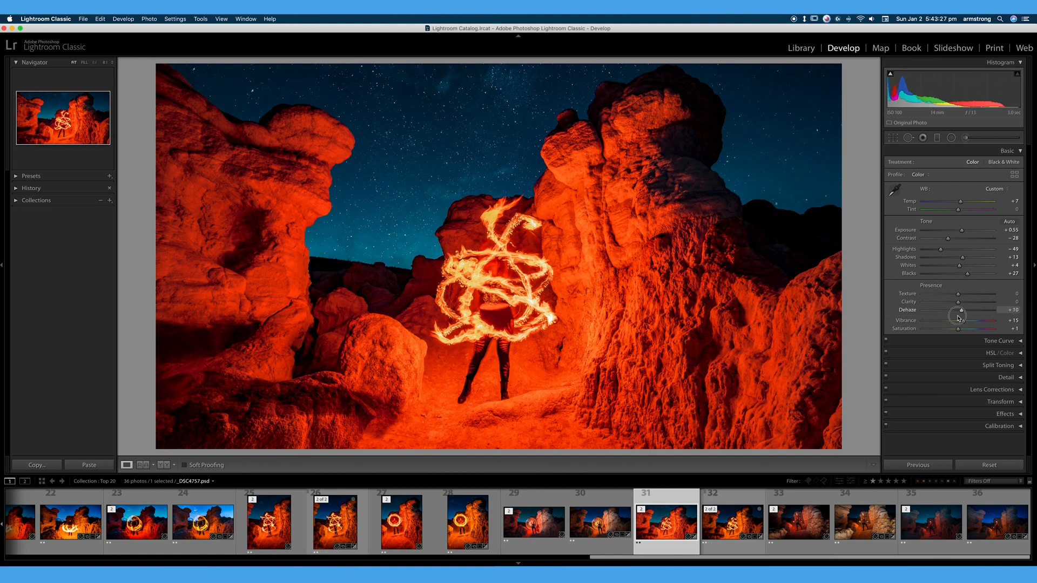
pyautogui.moveTo(959, 315); pyautogui.dragTo(956, 315)
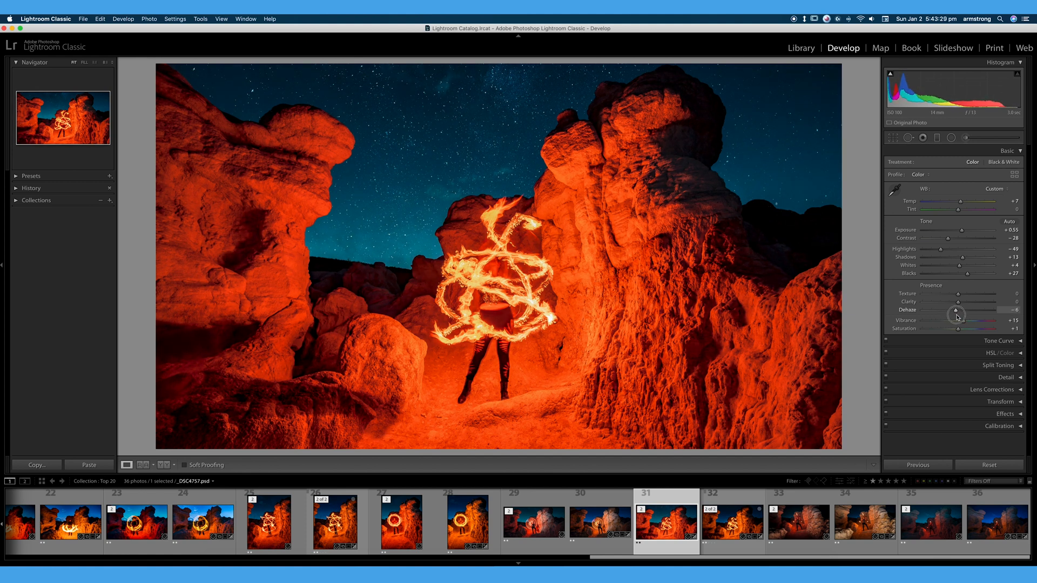
pyautogui.moveTo(956, 315); pyautogui.dragTo(960, 314)
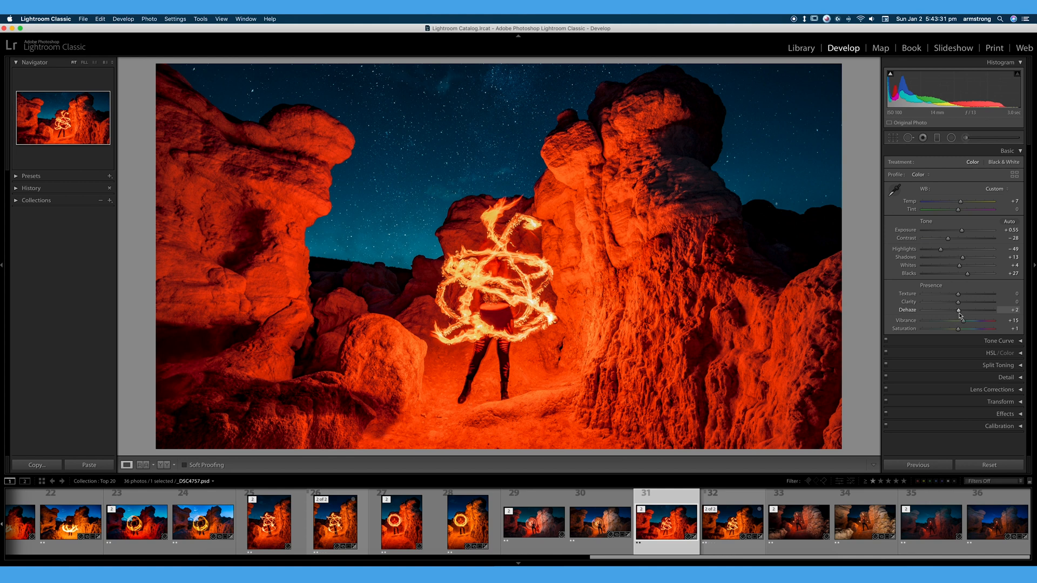
pyautogui.moveTo(961, 312); pyautogui.dragTo(953, 312)
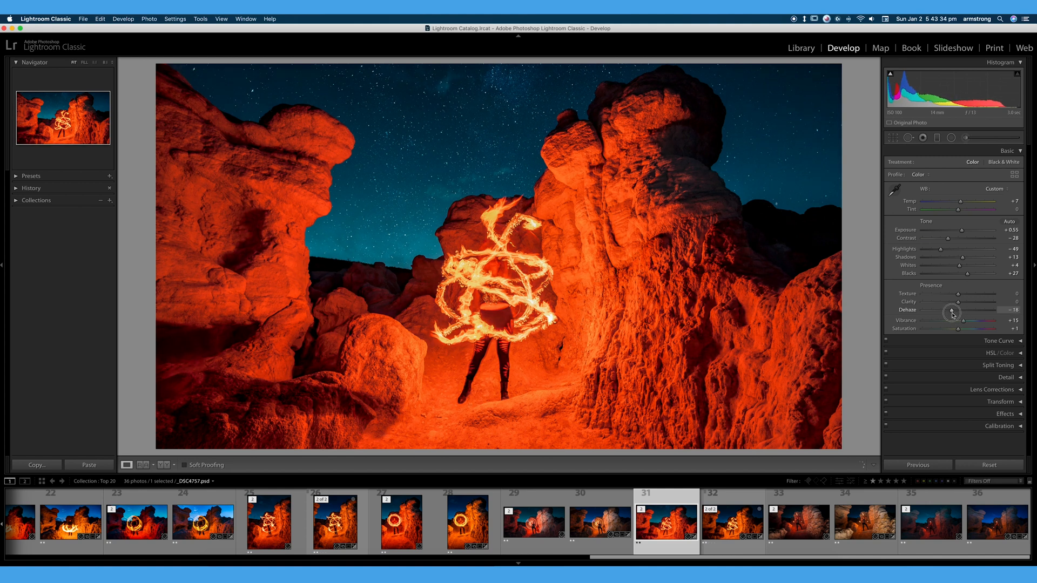
pyautogui.moveTo(953, 312); pyautogui.dragTo(963, 312)
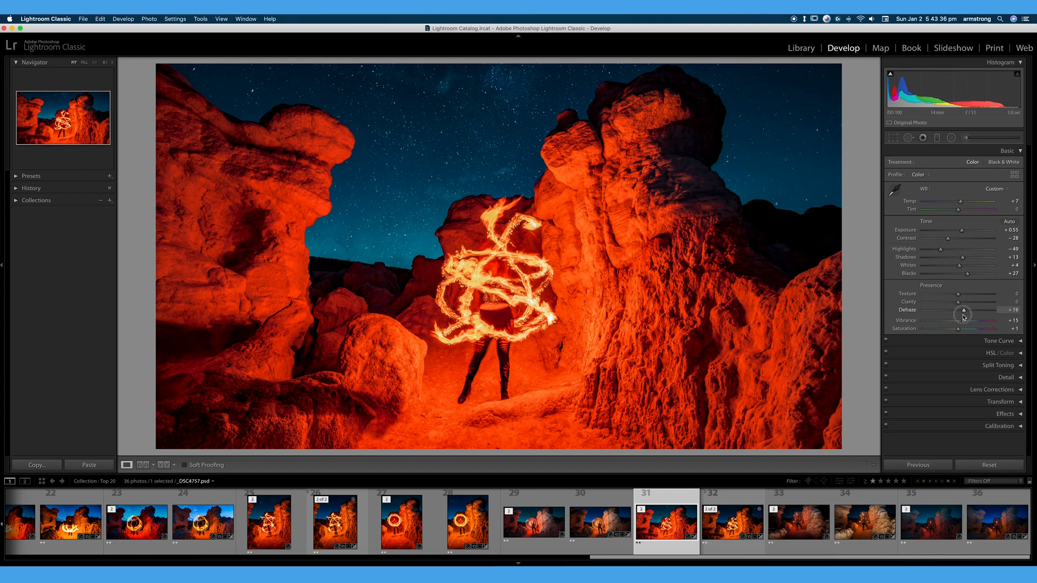
pyautogui.moveTo(963, 315); pyautogui.dragTo(966, 314)
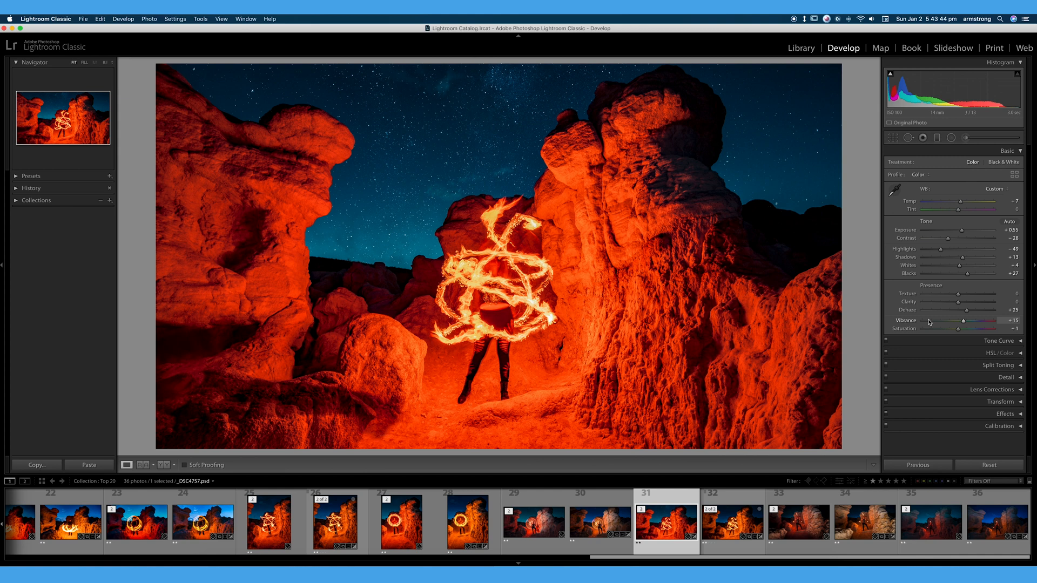
# Step: Recheck the added-haze look with negative Dehaze, then return near neutral
pyautogui.moveTo(985, 310); pyautogui.dragTo(990, 310)
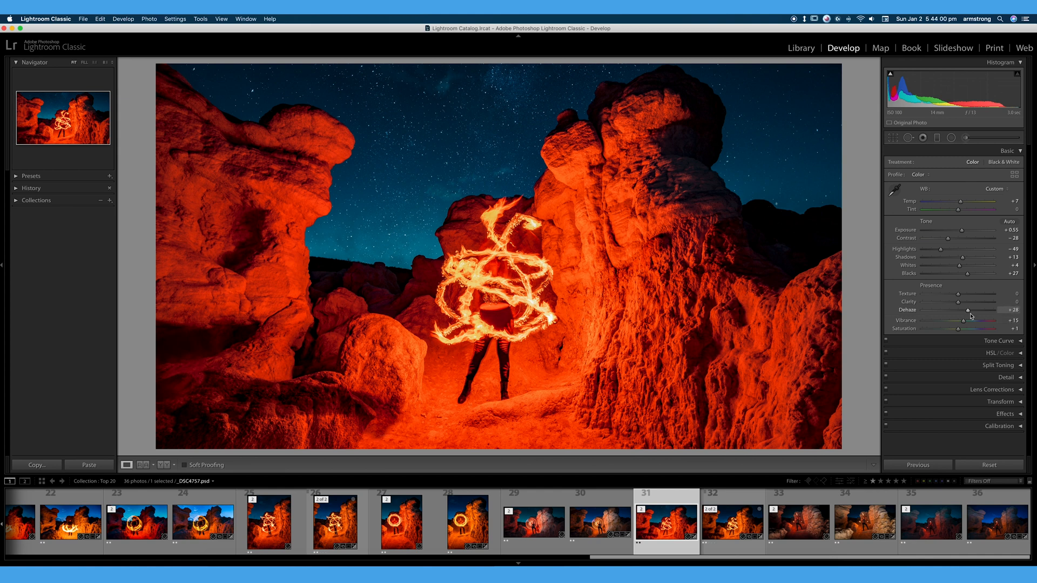
pyautogui.moveTo(988, 310); pyautogui.dragTo(940, 310)
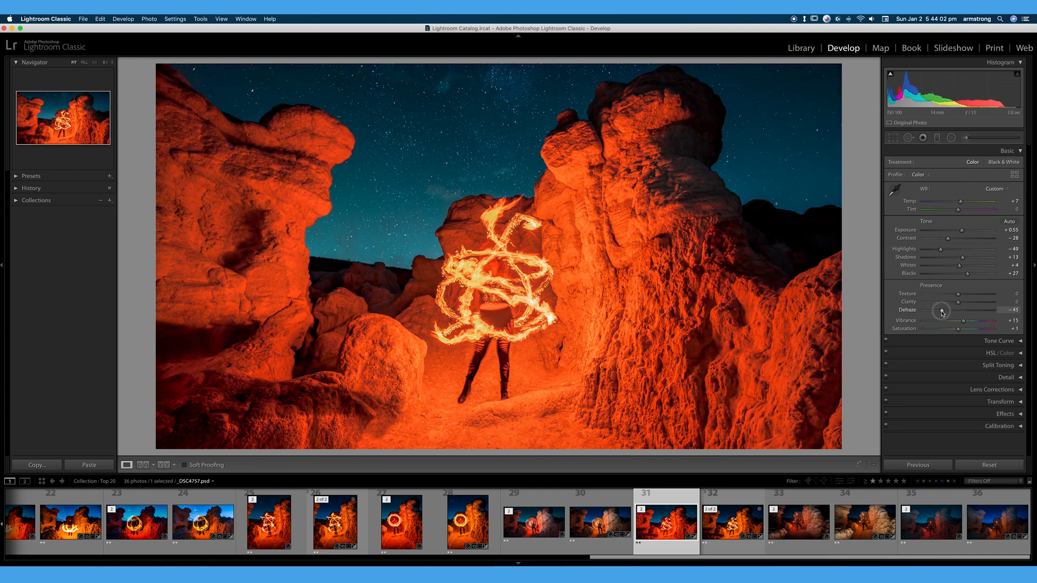
pyautogui.moveTo(942, 311); pyautogui.dragTo(935, 311)
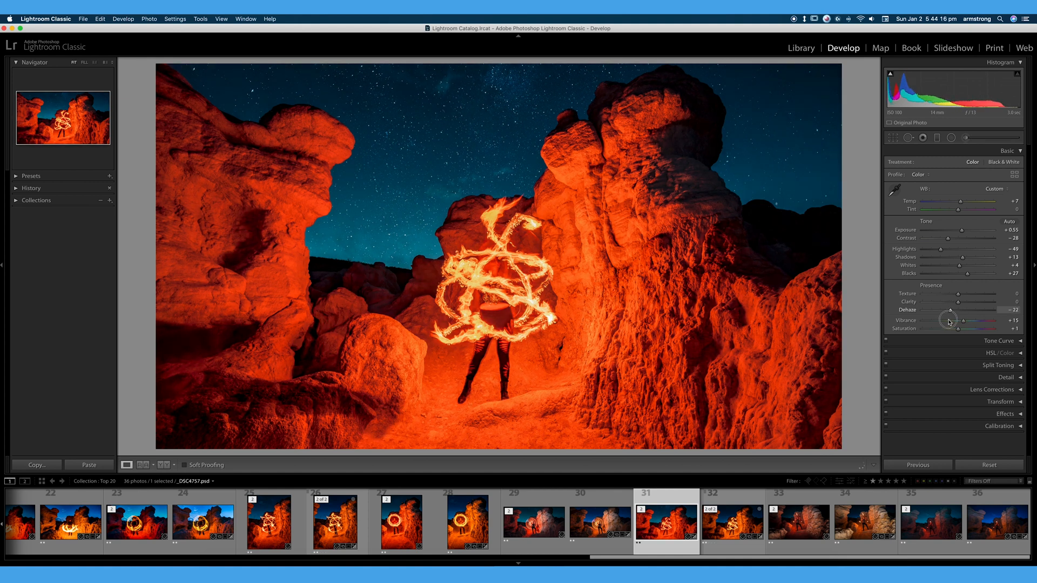
pyautogui.moveTo(948, 311); pyautogui.dragTo(963, 318)
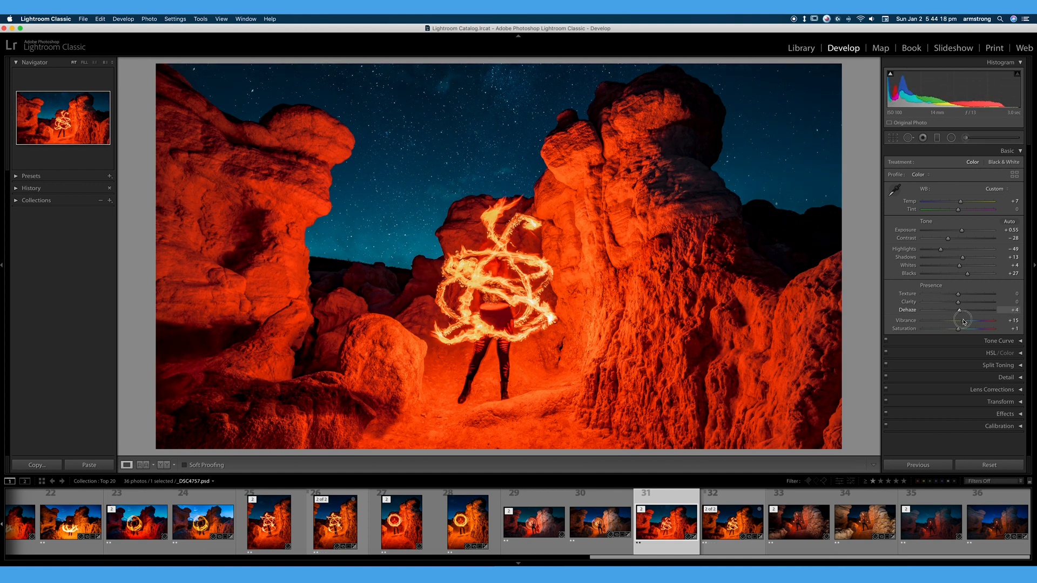
# Step: Raise Dehaze to around +30 and settle it at about +40
pyautogui.moveTo(963, 318); pyautogui.dragTo(985, 310)
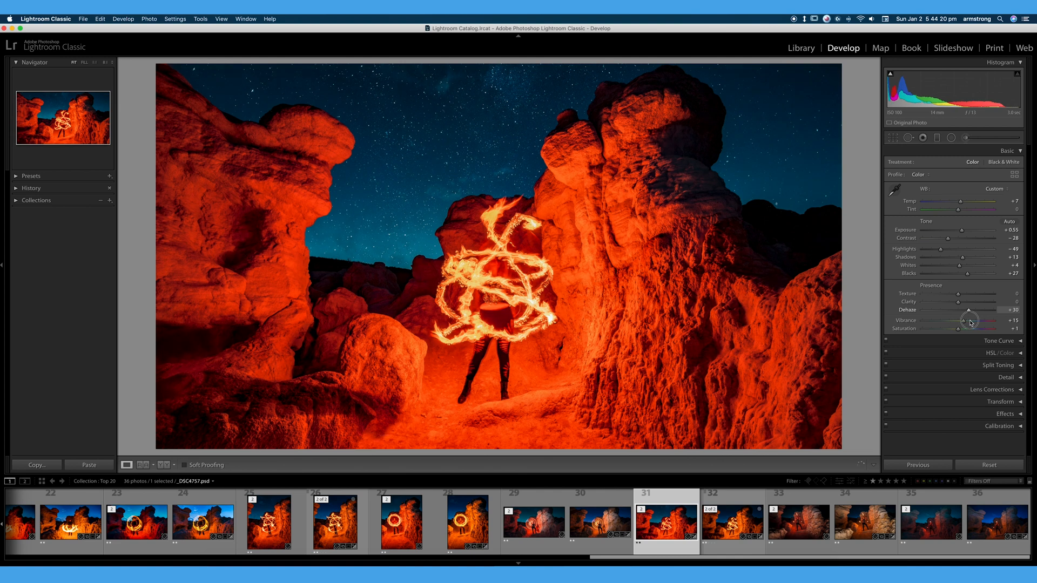
pyautogui.moveTo(986, 310); pyautogui.dragTo(964, 310)
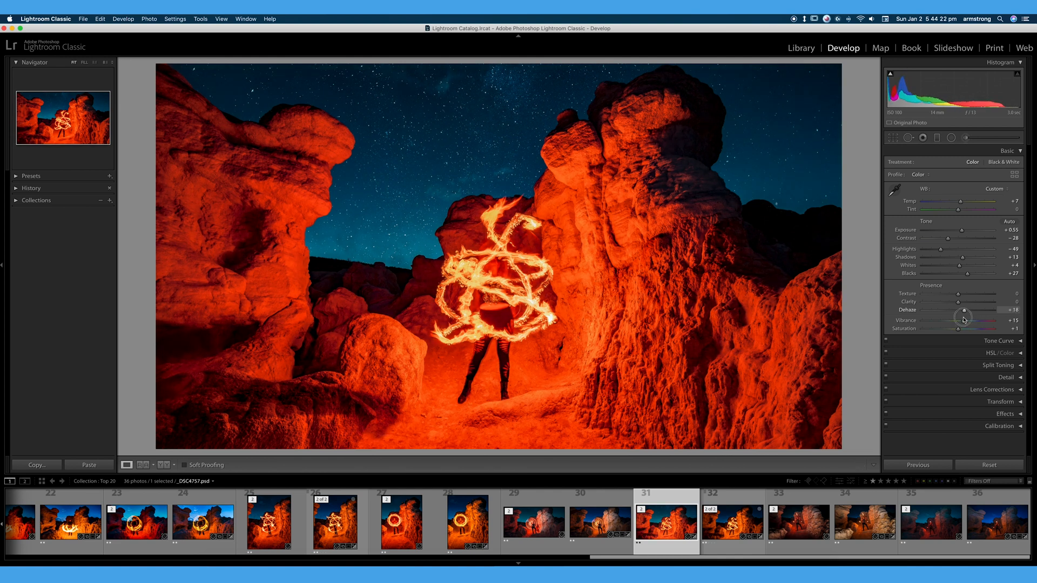
pyautogui.moveTo(965, 316); pyautogui.dragTo(970, 317)
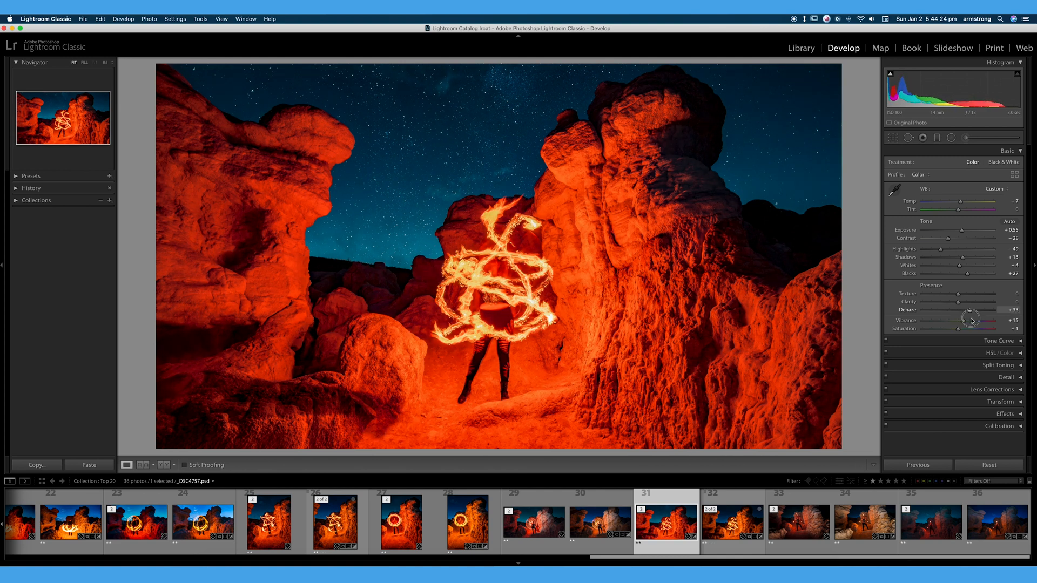
pyautogui.moveTo(969, 316); pyautogui.dragTo(973, 316)
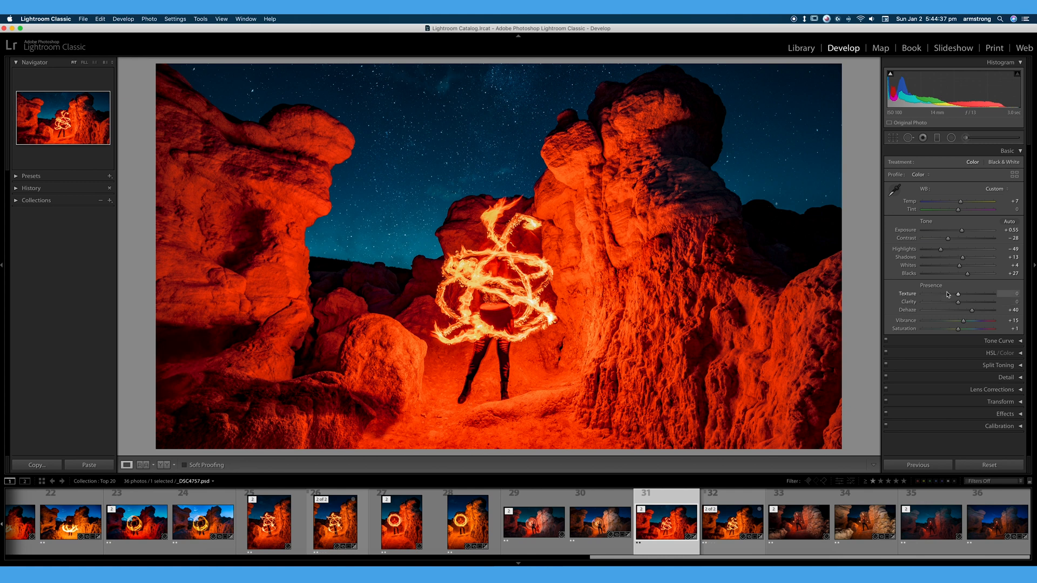
# Step: Set Texture to +24 to sharpen the rock detail, with Clarity 0 and Dehaze +40
pyautogui.moveTo(957, 294); pyautogui.dragTo(985, 294)
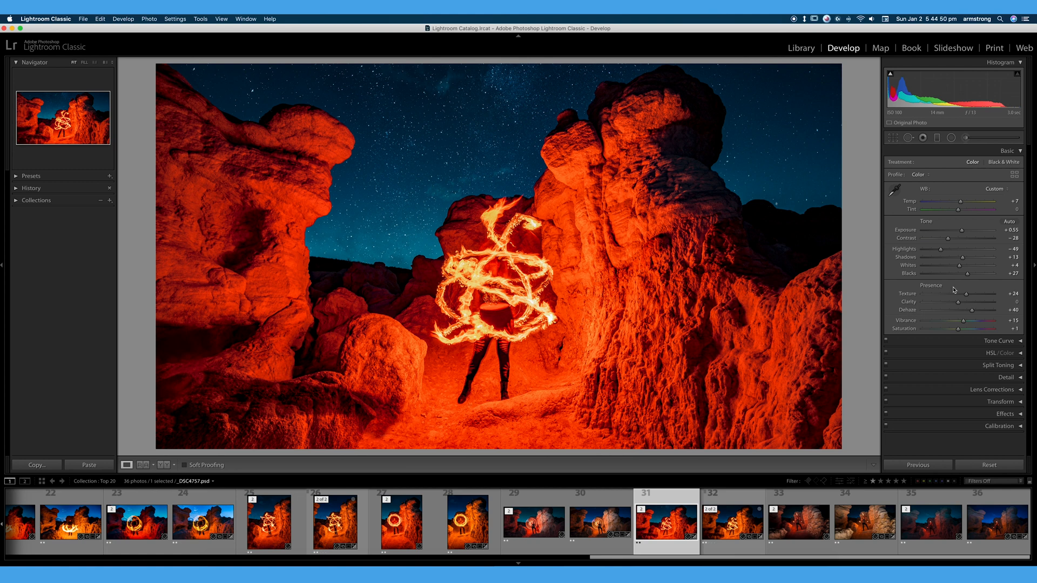
pyautogui.moveTo(919, 306)
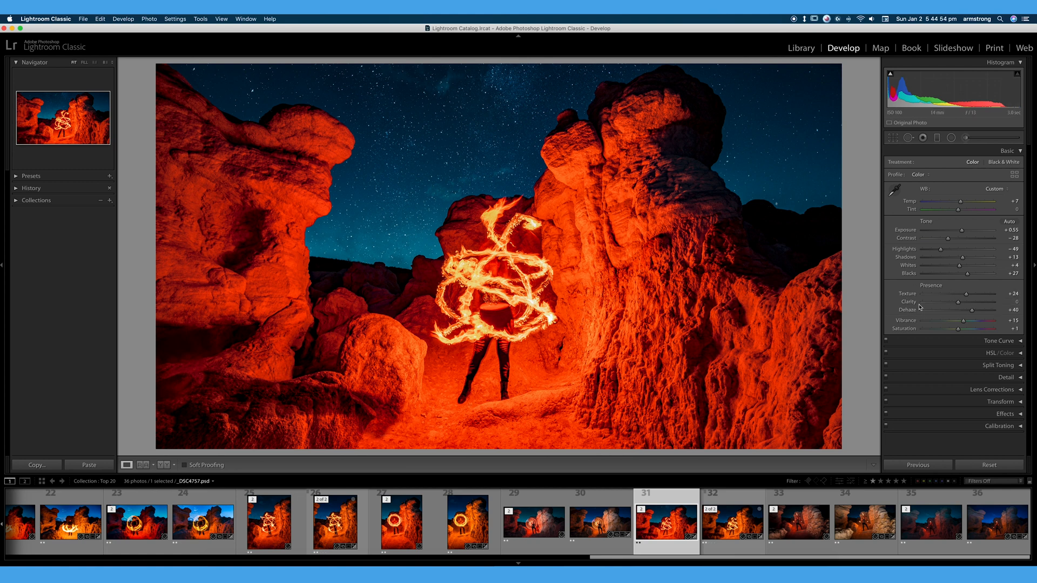
pyautogui.moveTo(1018, 340)
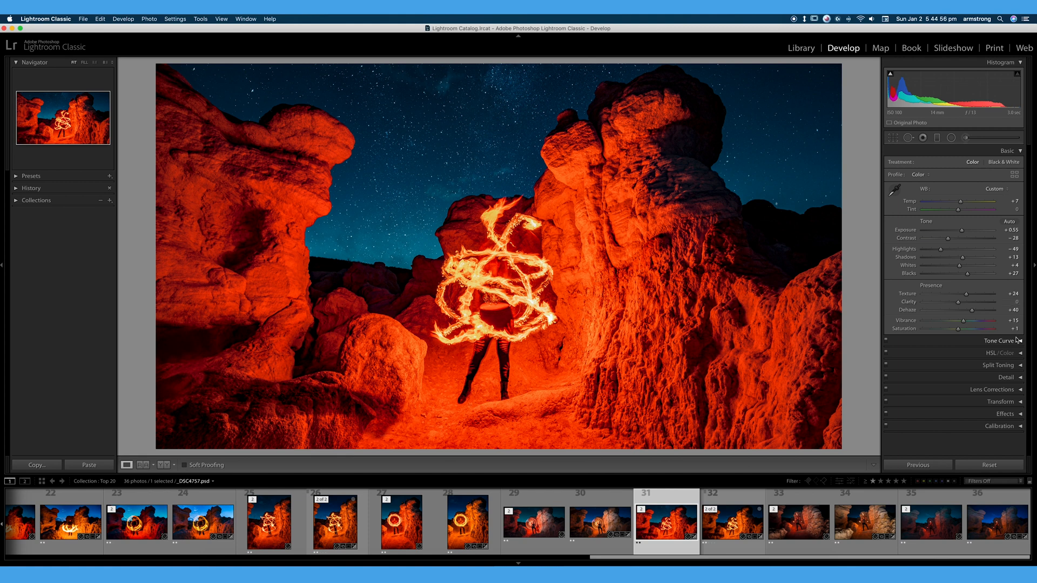